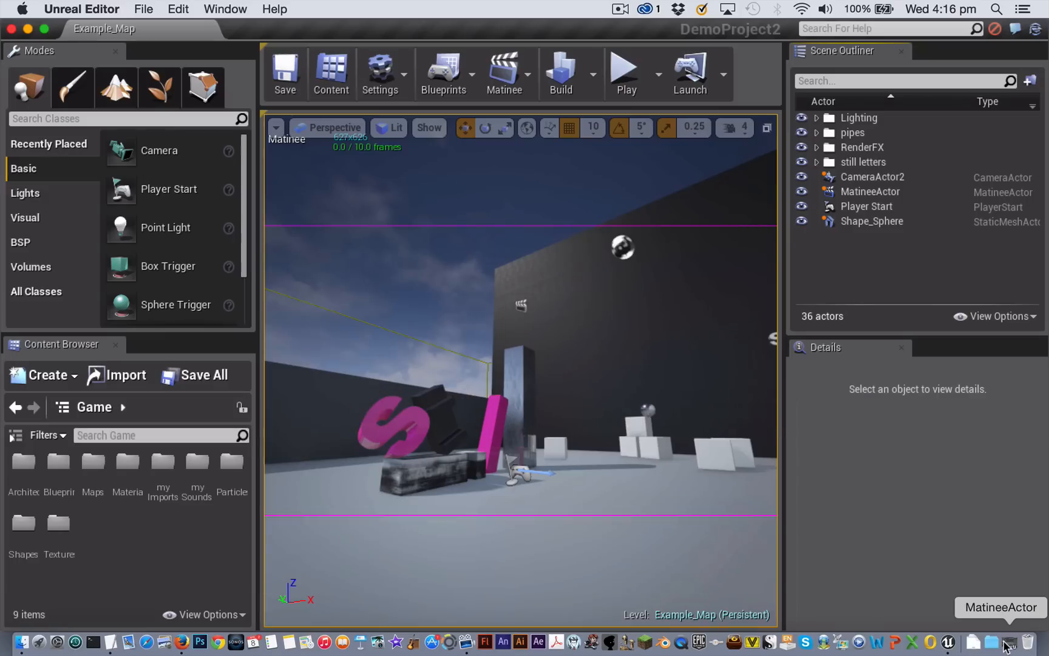
mouse_move(1011, 645)
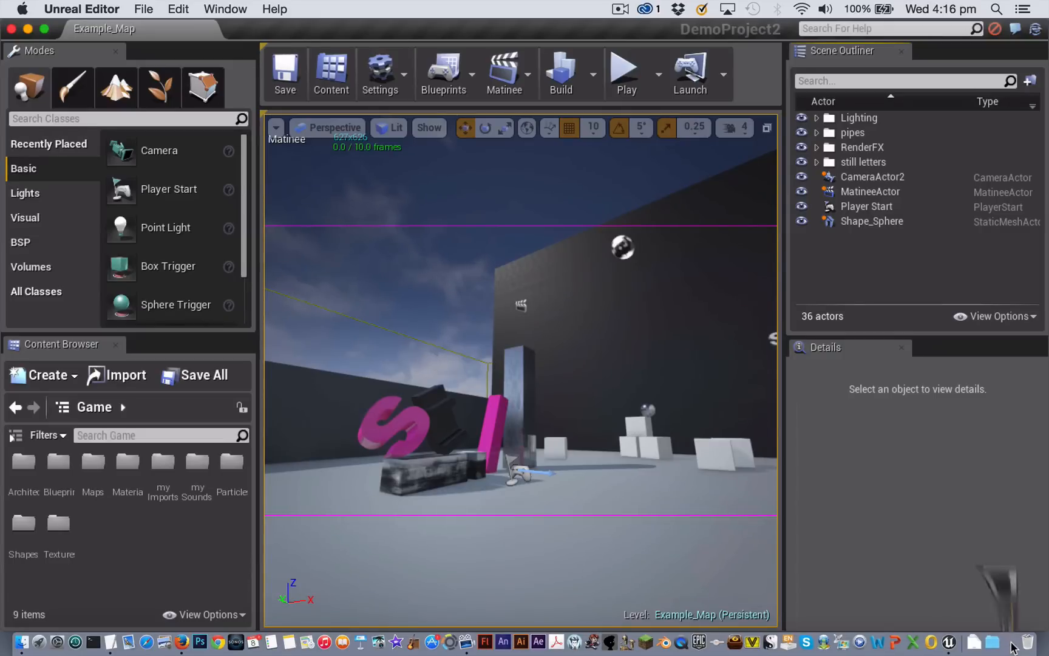
Step: Select the pink S letter and enable Simulate Physics in its Physics details
left_click(504, 69)
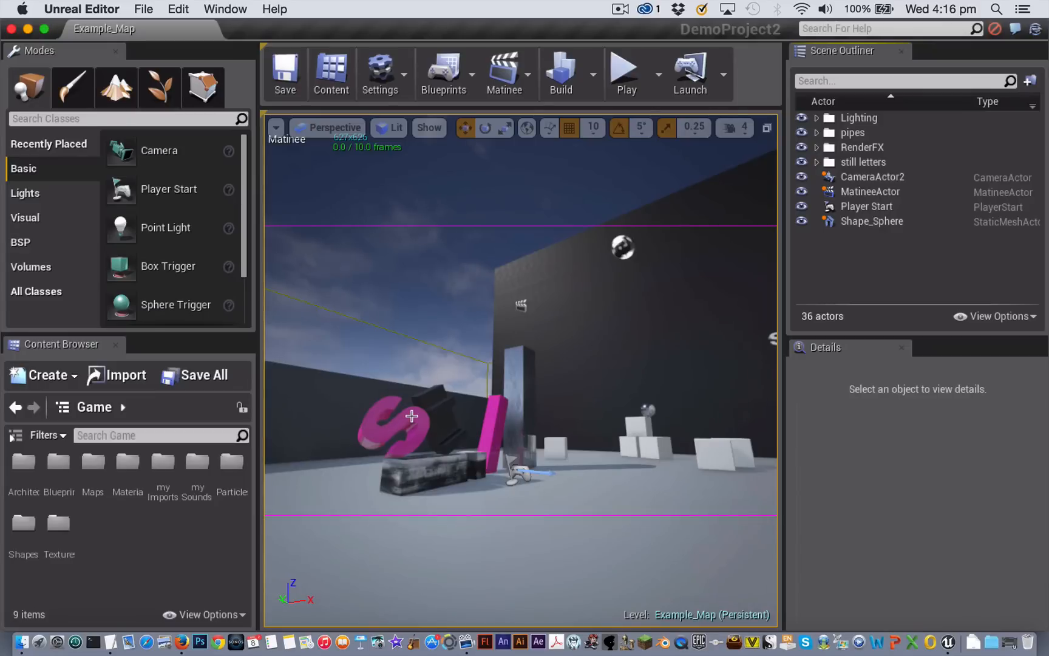
left_click(394, 425)
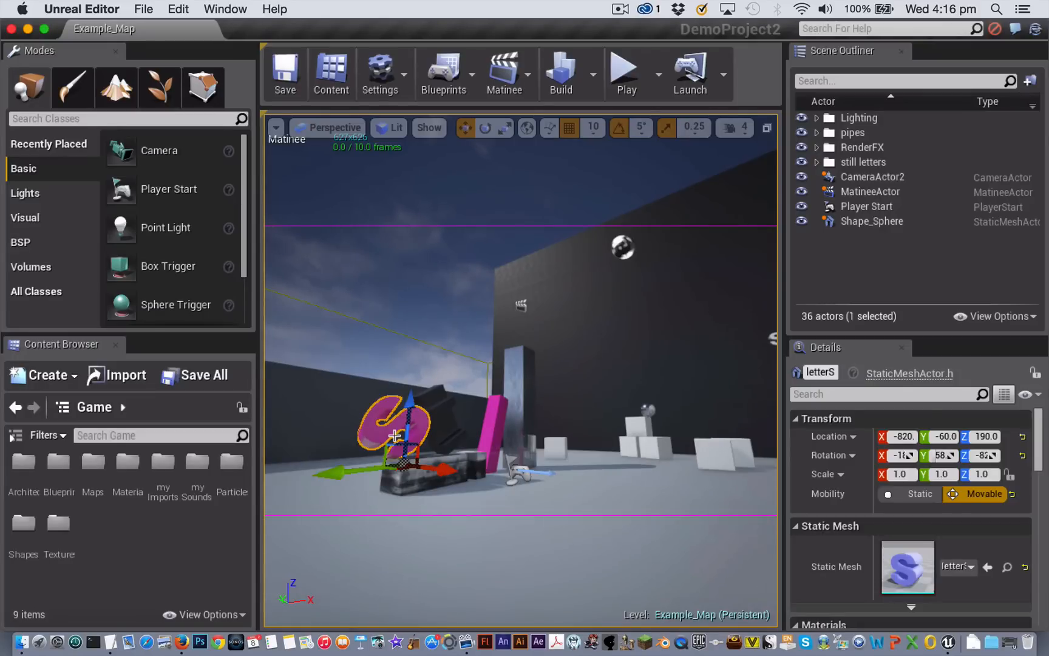
scroll("down", 3)
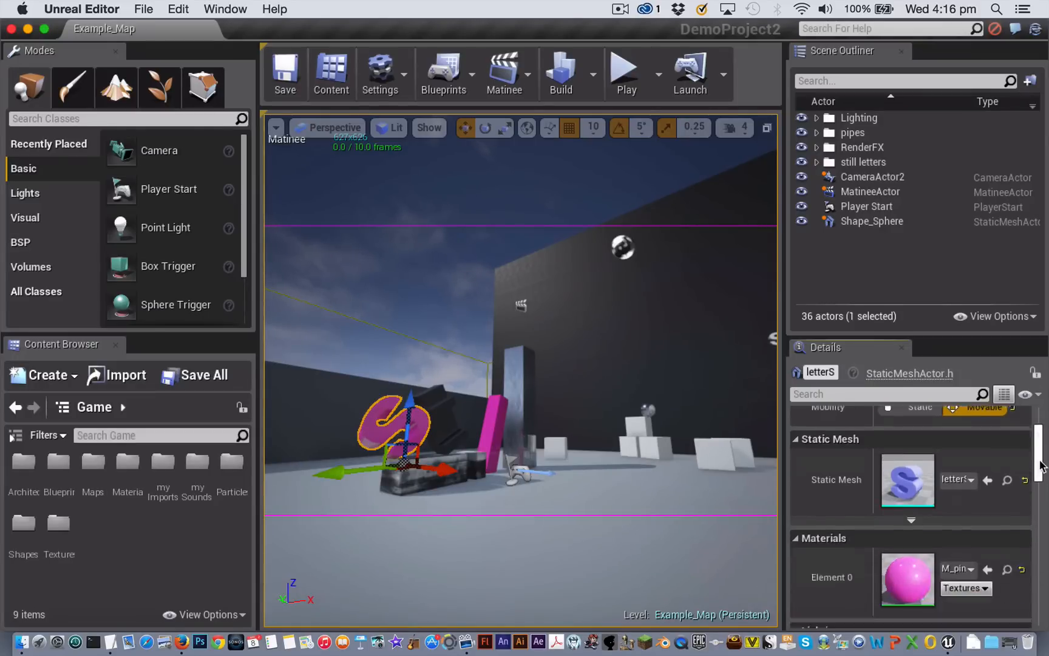
scroll("down", 3)
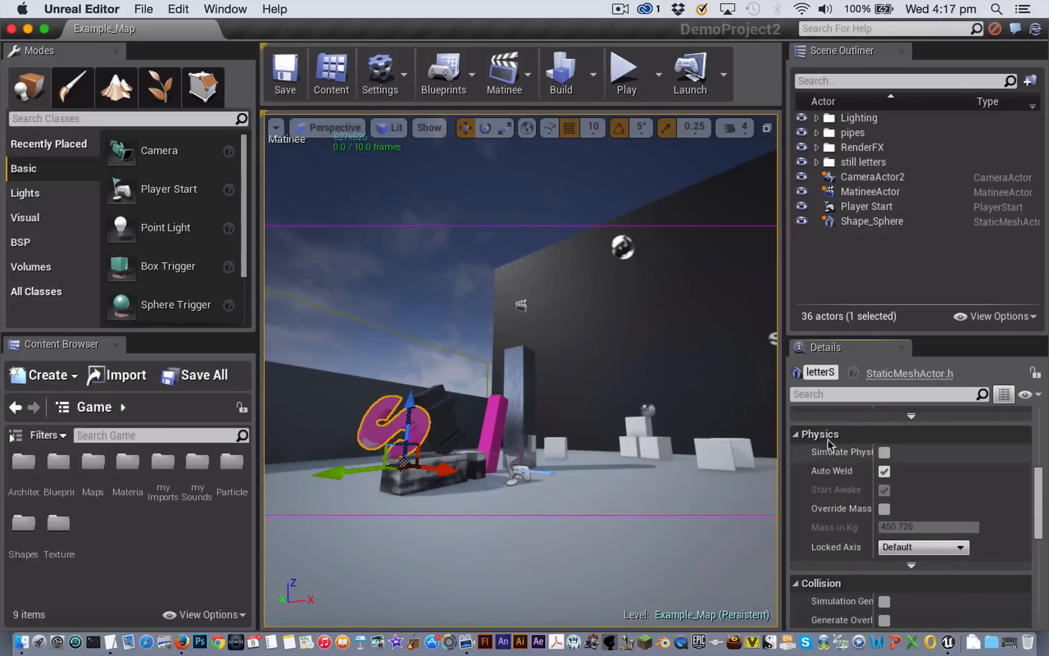
mouse_move(884, 452)
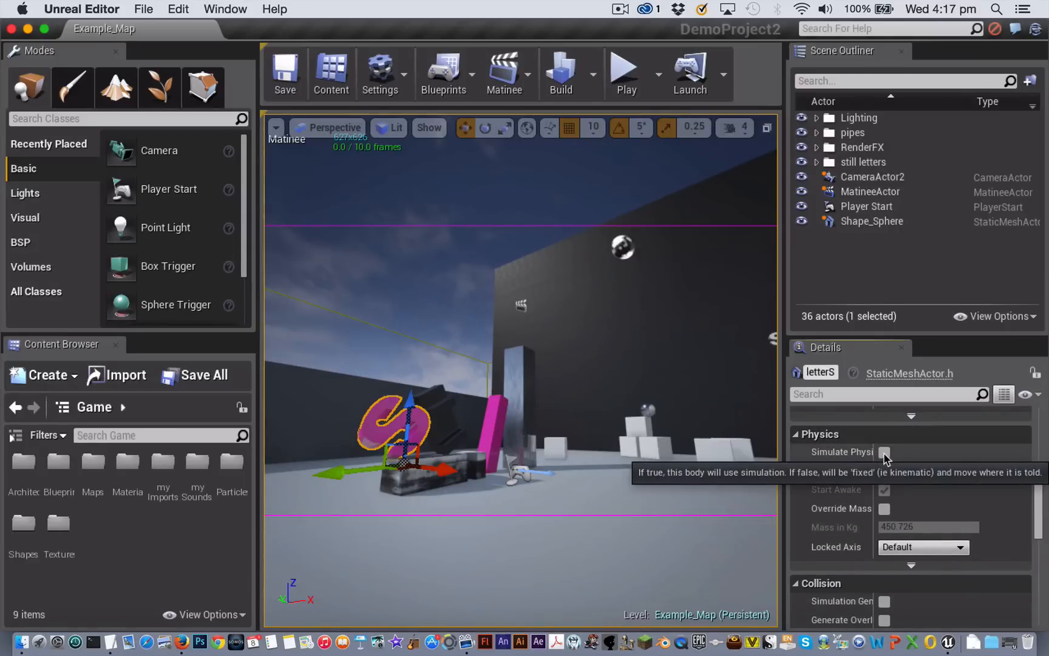
left_click(884, 452)
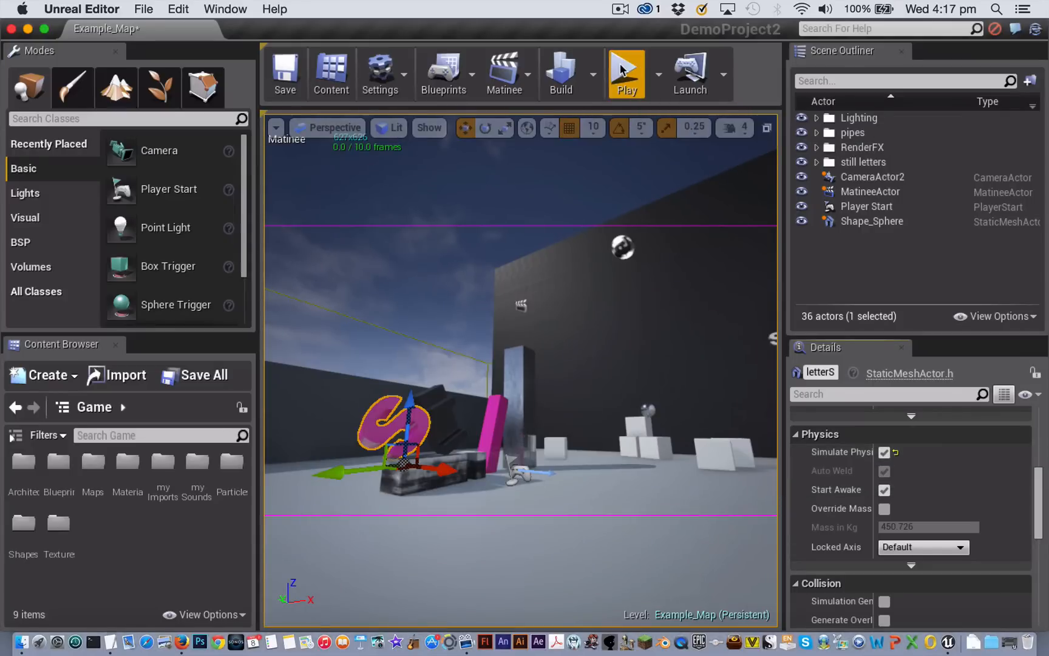
Step: Play the level to watch the S letter topple, then stop playback
left_click(626, 69)
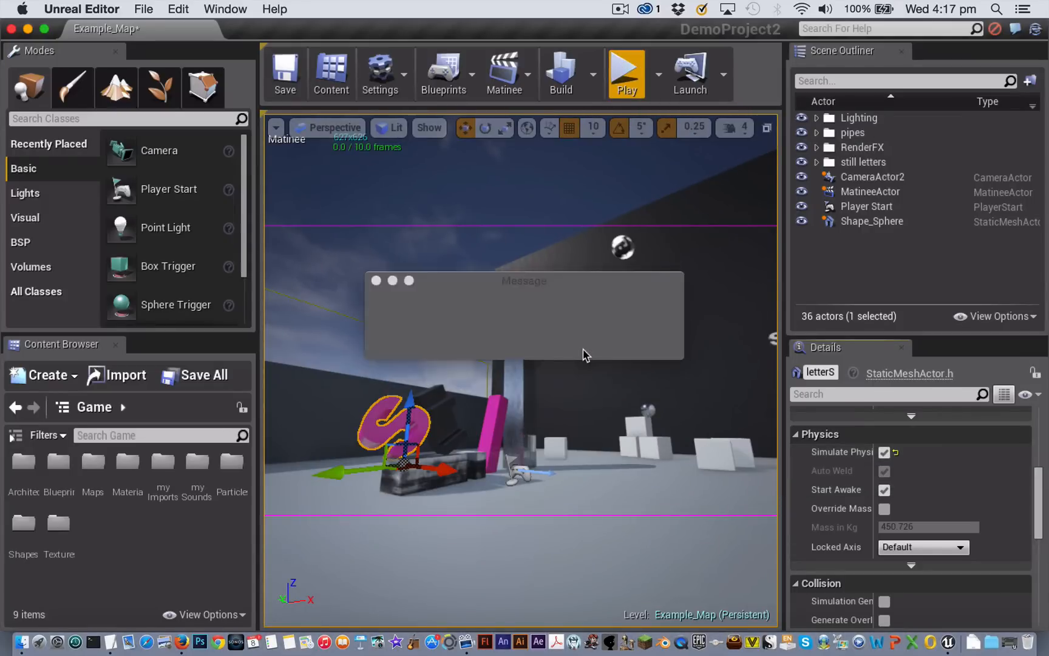
left_click(627, 70)
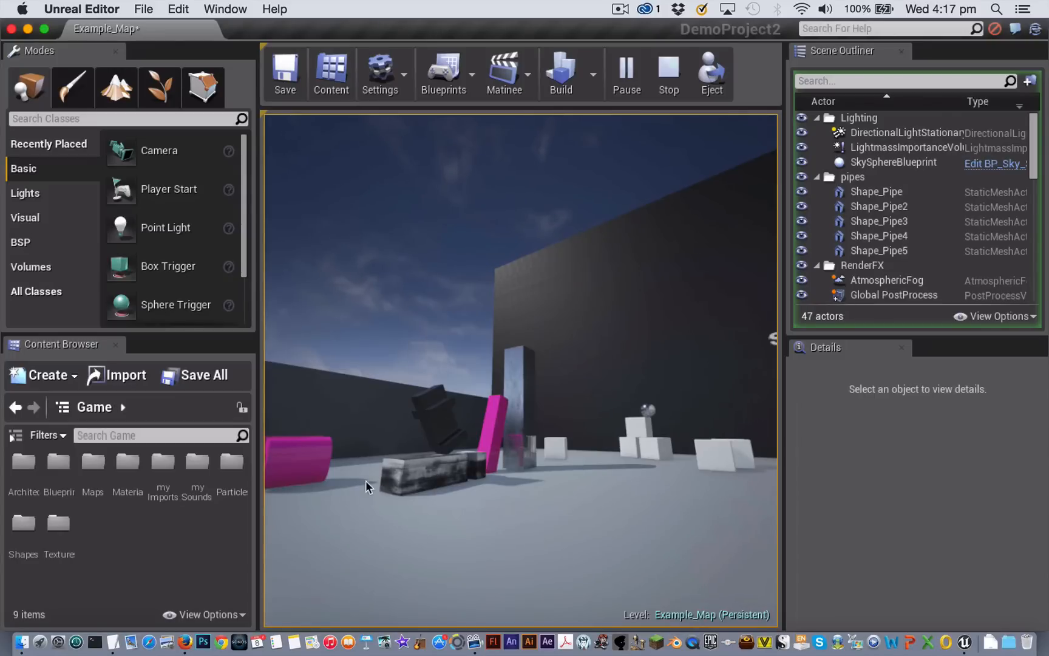
left_click(668, 67)
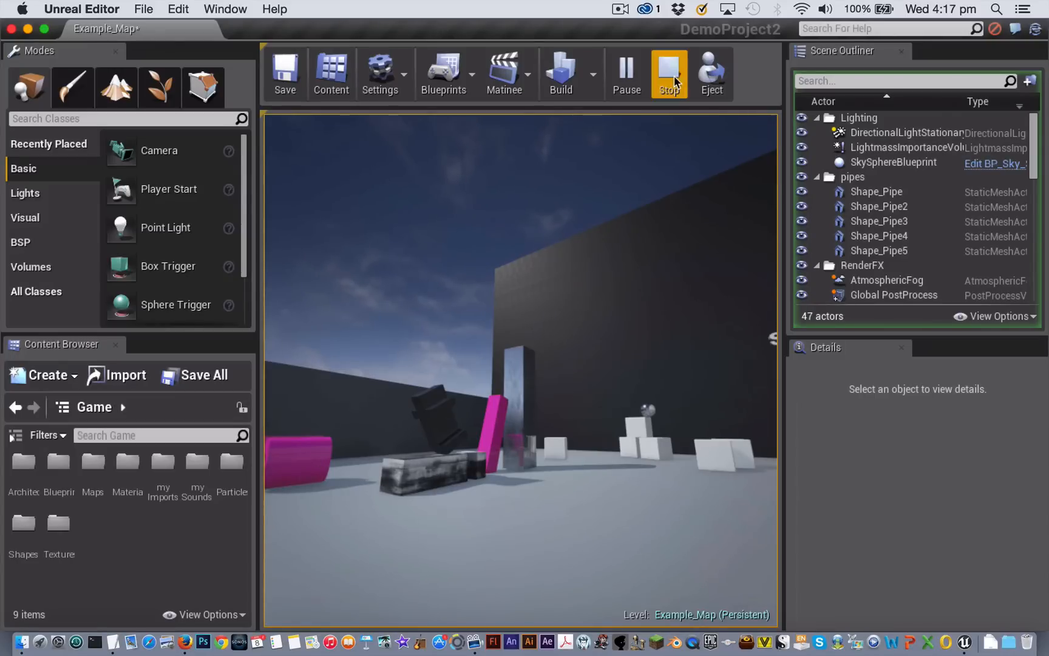
left_click(668, 69)
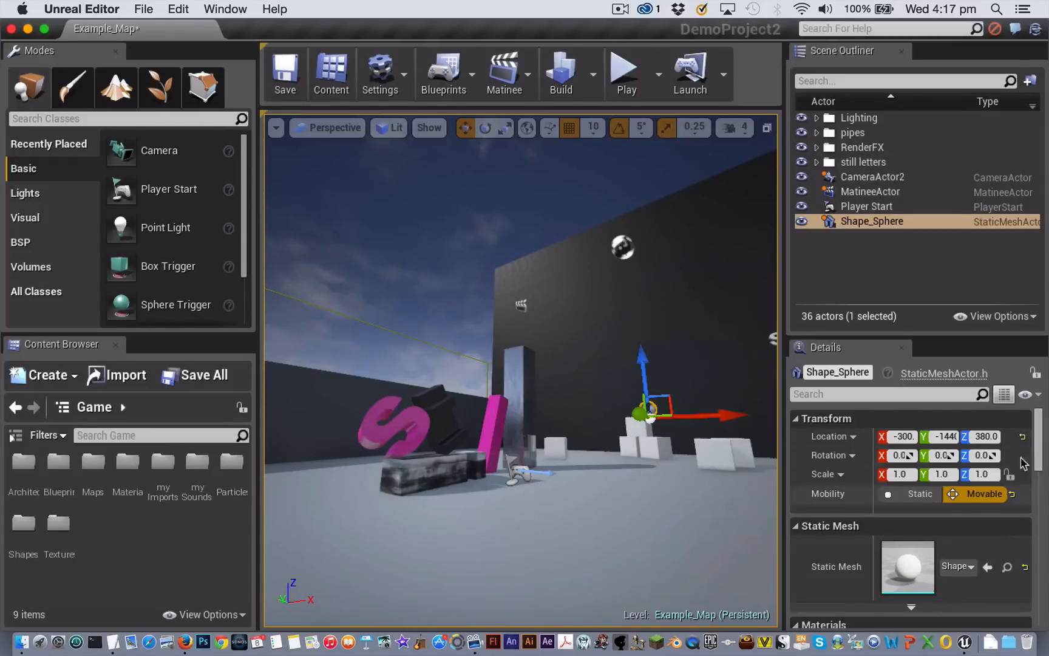
scroll("down", 3)
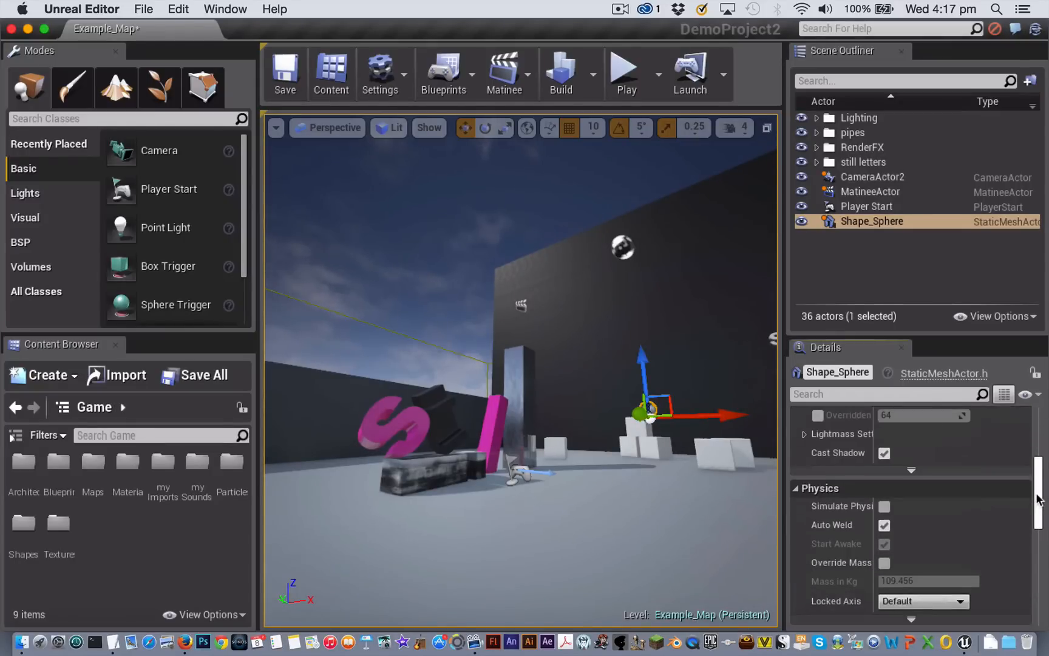
left_click(884, 507)
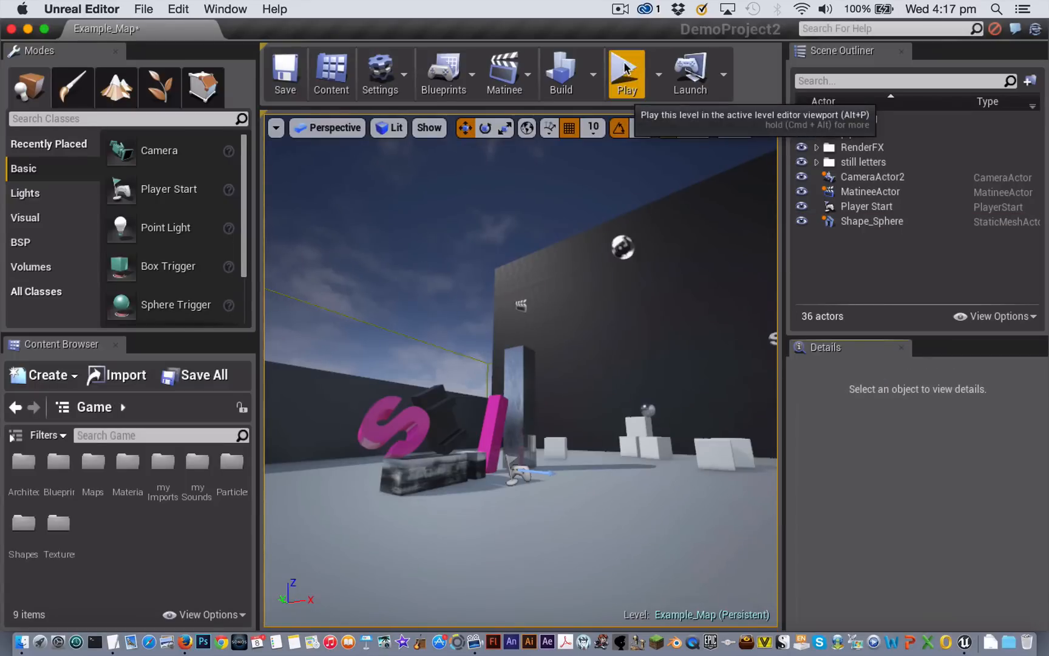
left_click(626, 72)
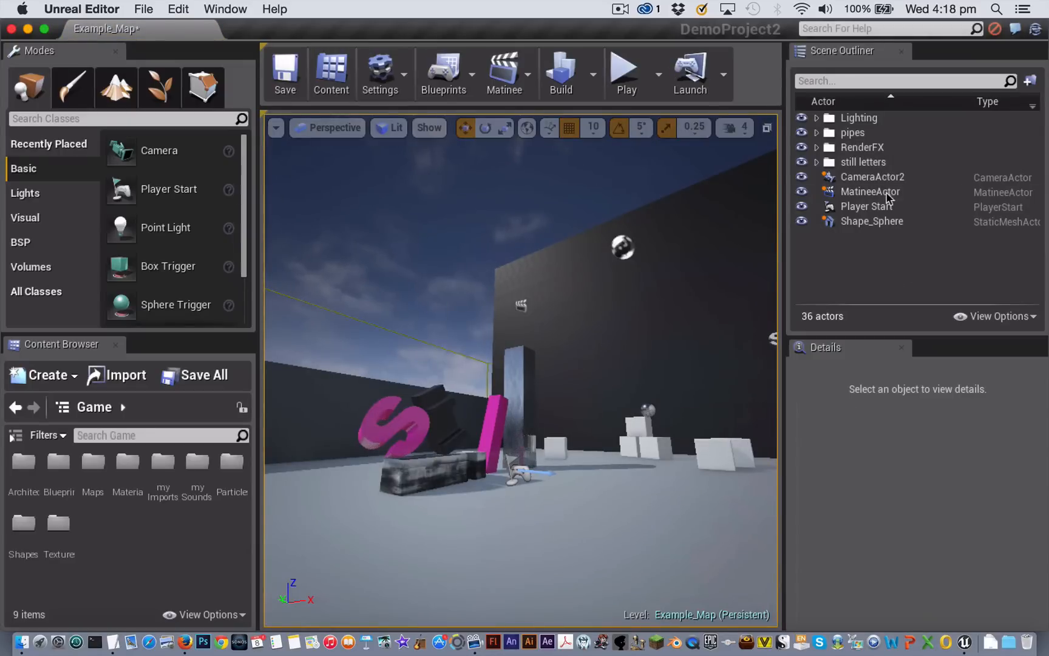
Step: Select MatineeActor, open its Matinee sequence, and bring the Matinee window to front
left_click(871, 191)
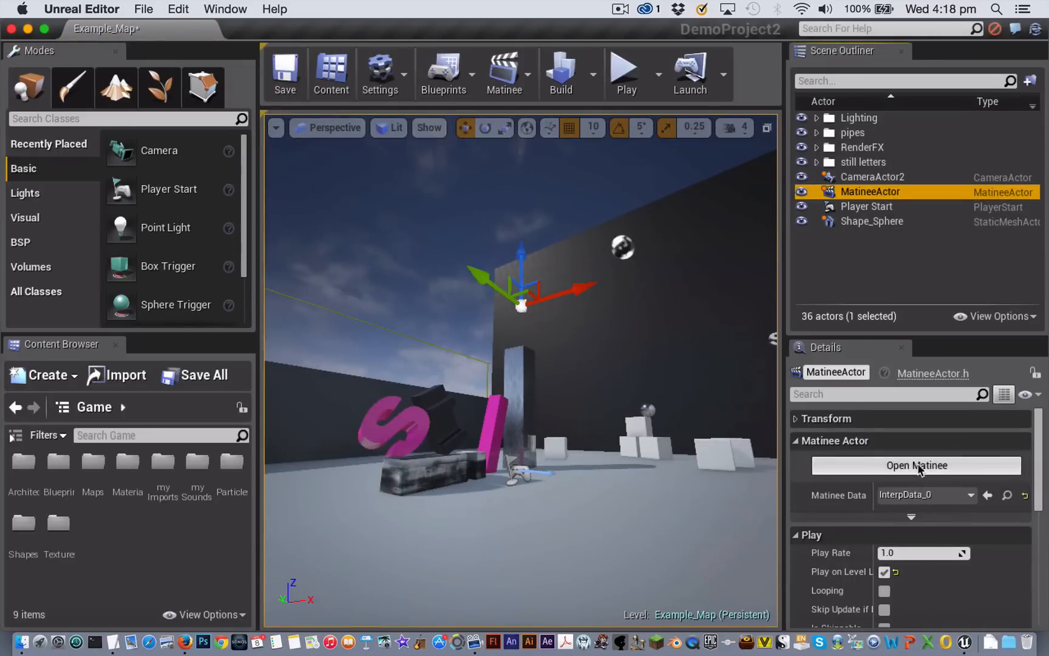
left_click(915, 465)
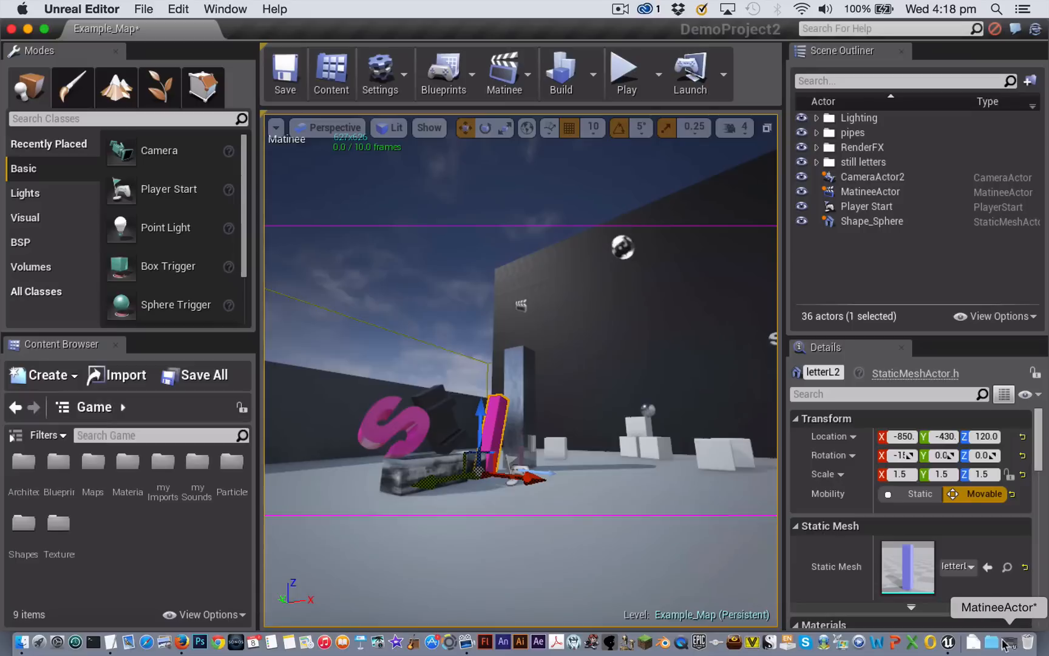
left_click(502, 73)
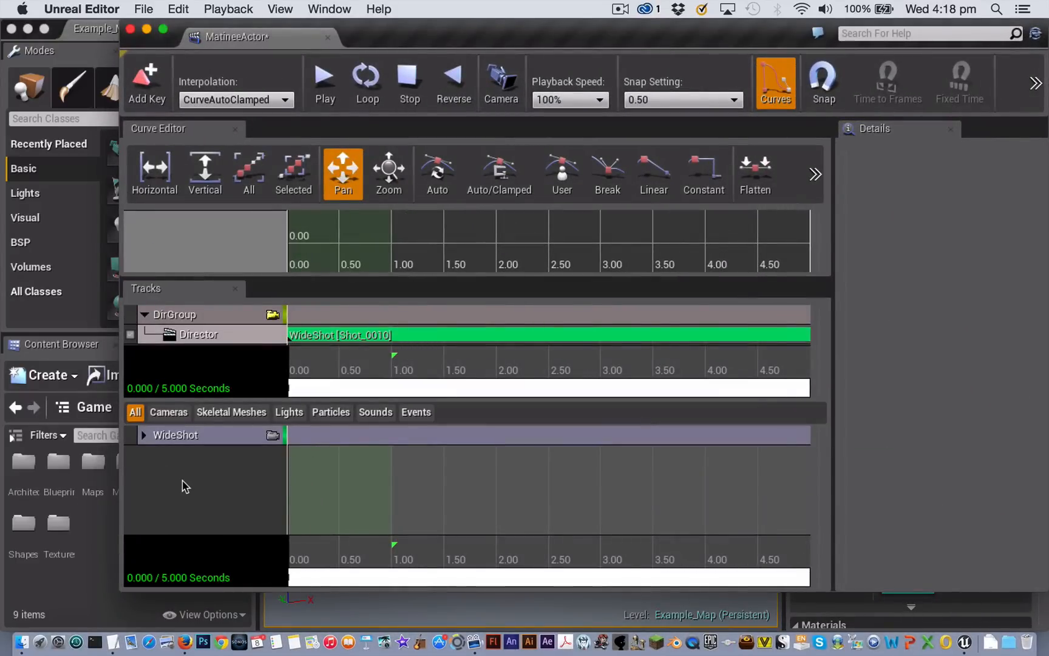
Step: Create an empty Matinee group named L_Letter and add a Visibility track to it
right_click(185, 487)
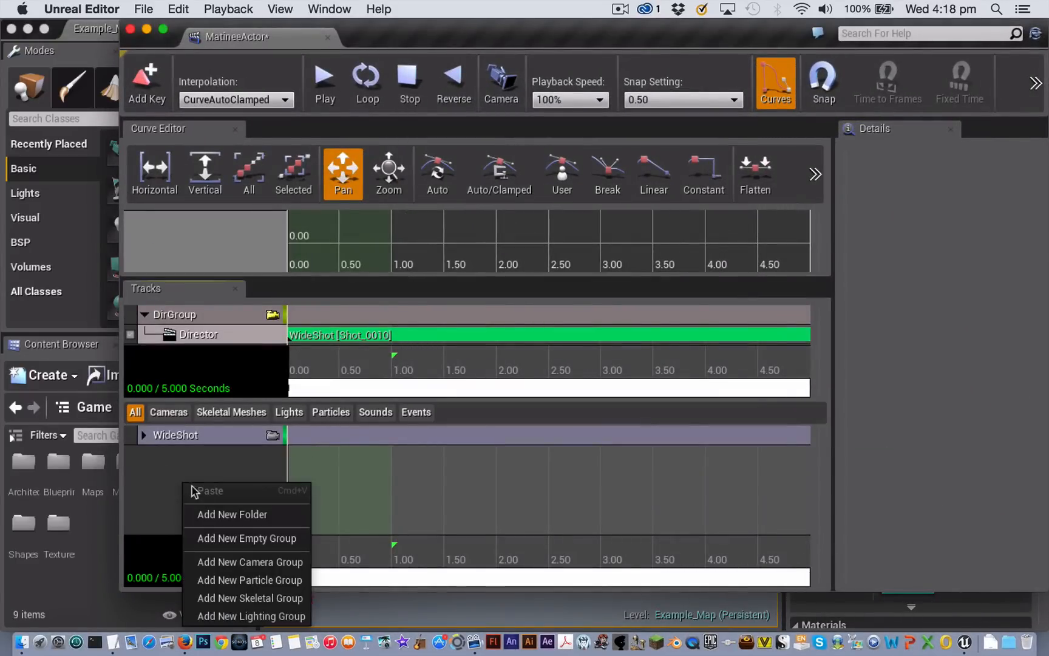
left_click(247, 539)
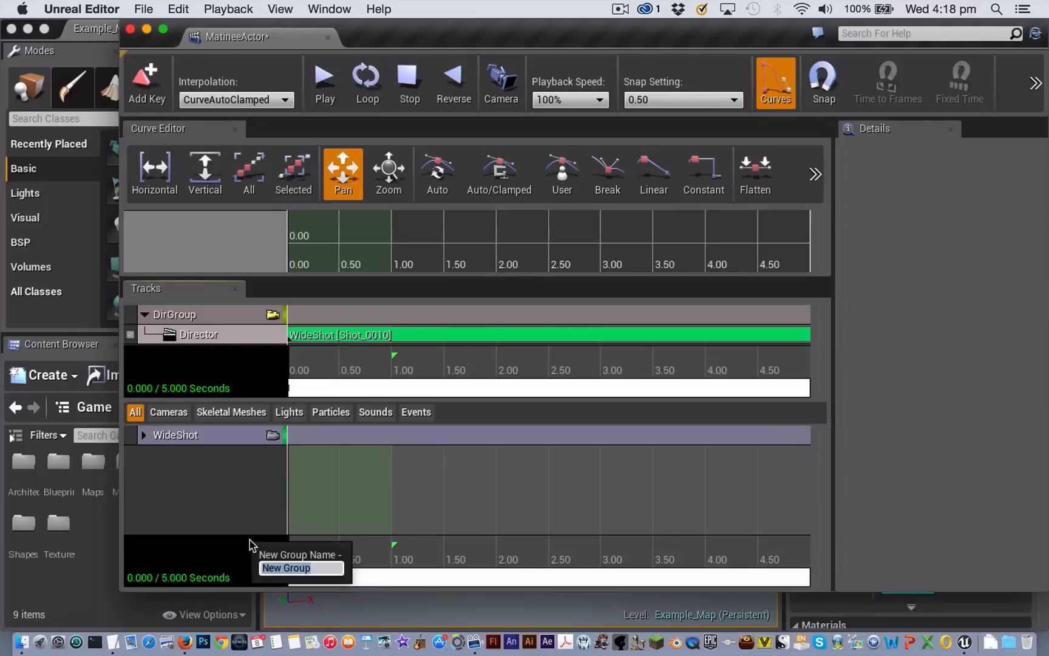
mouse_move(246, 518)
type("L_Letter")
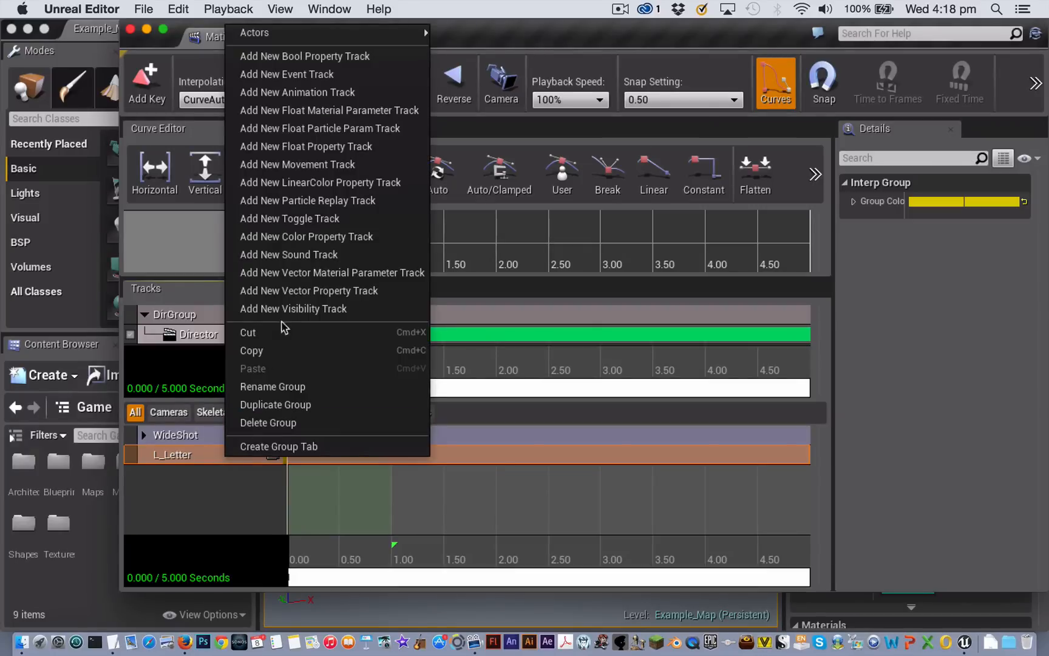
left_click(292, 308)
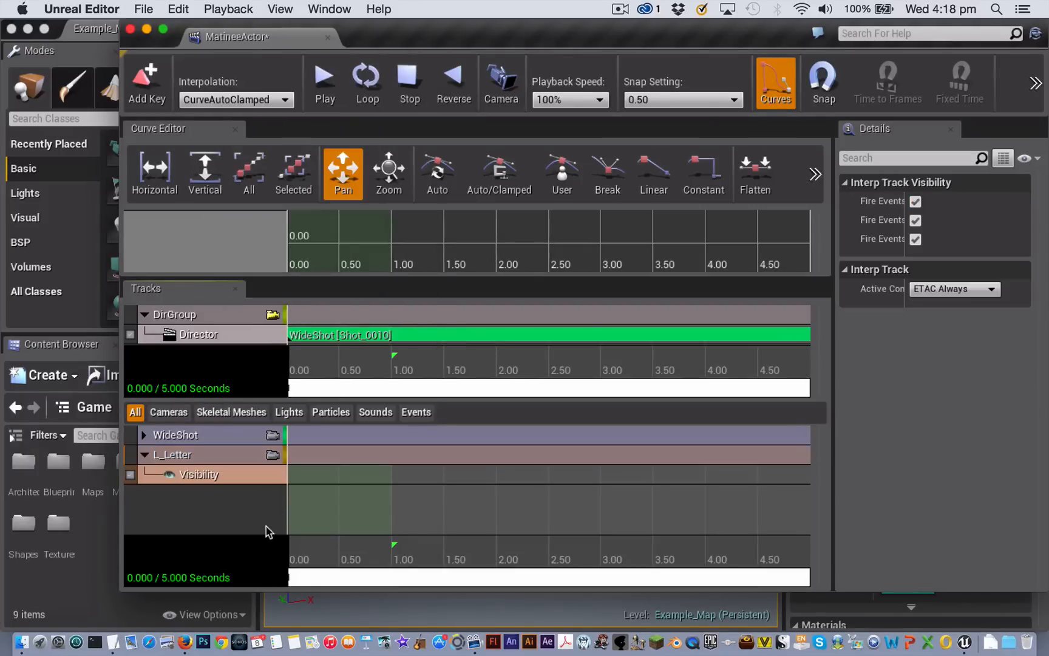
mouse_move(271, 501)
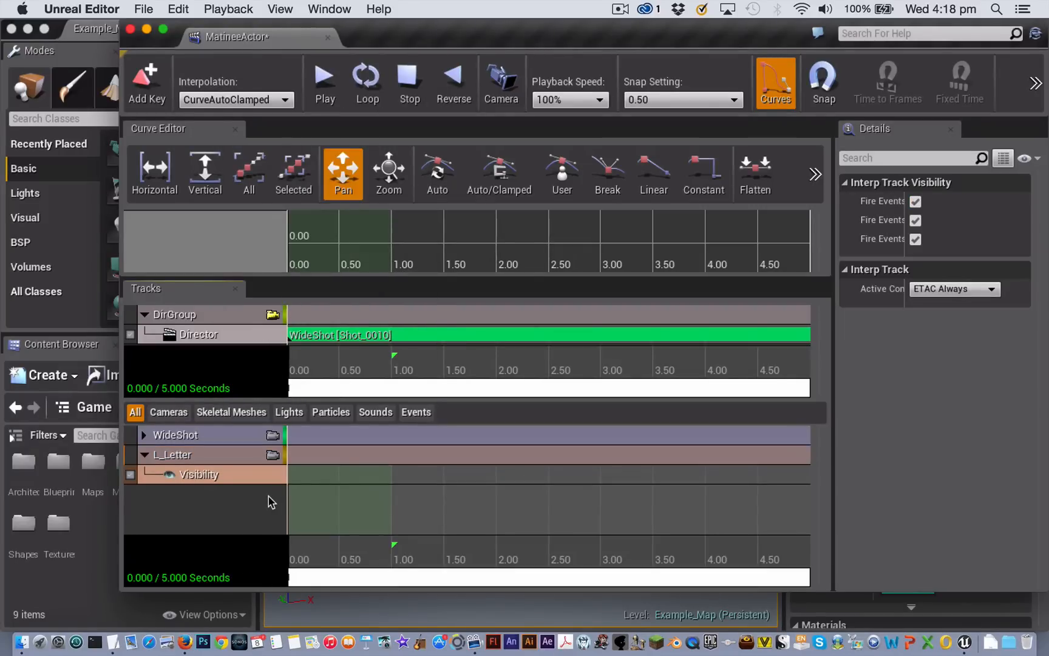
mouse_move(496, 530)
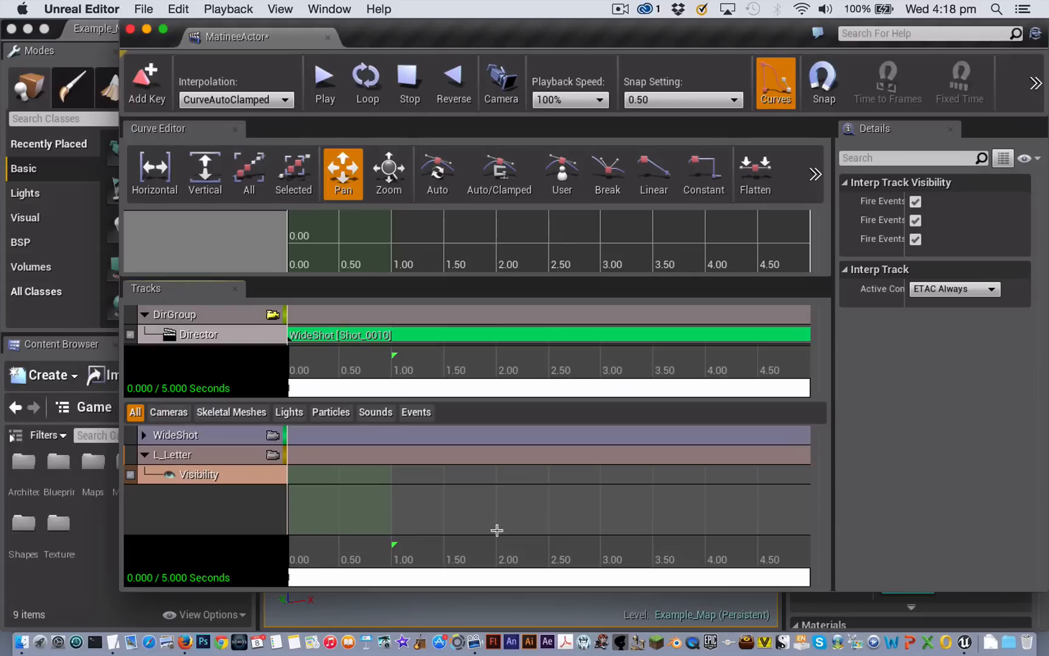
Step: Key the L_Letter Visibility track at about 2.5 seconds with the Hide action
left_click(550, 559)
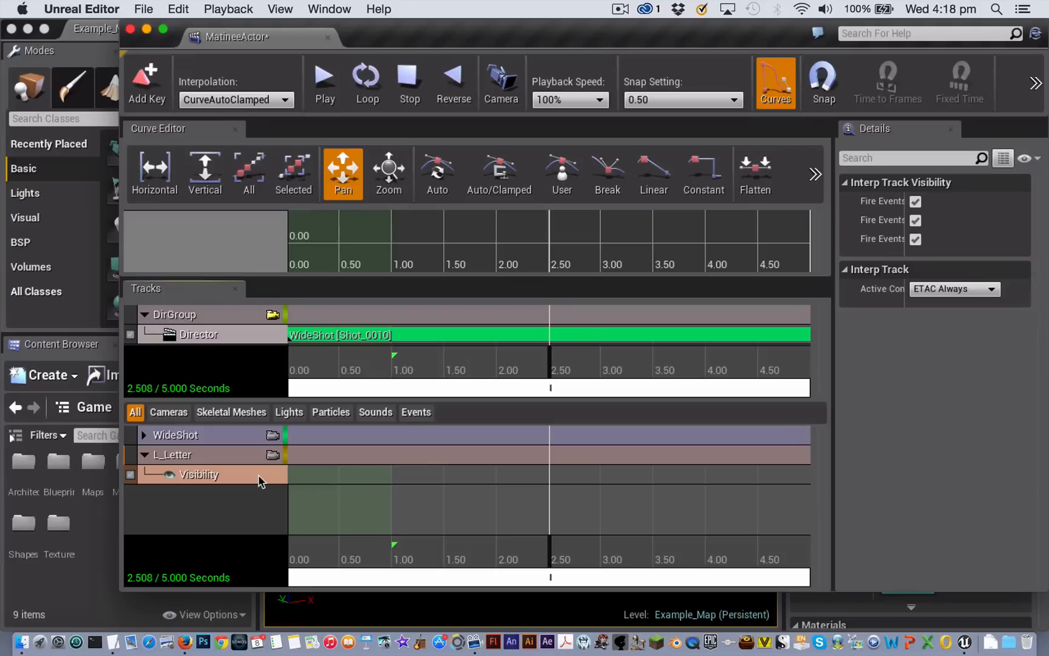
mouse_move(534, 489)
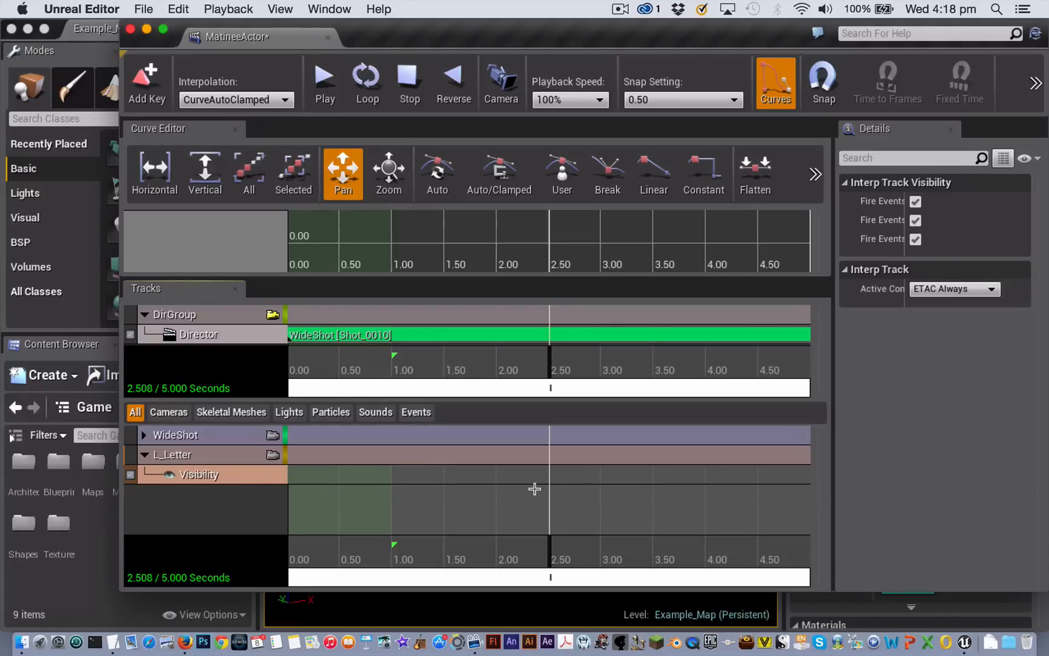
left_click(534, 488)
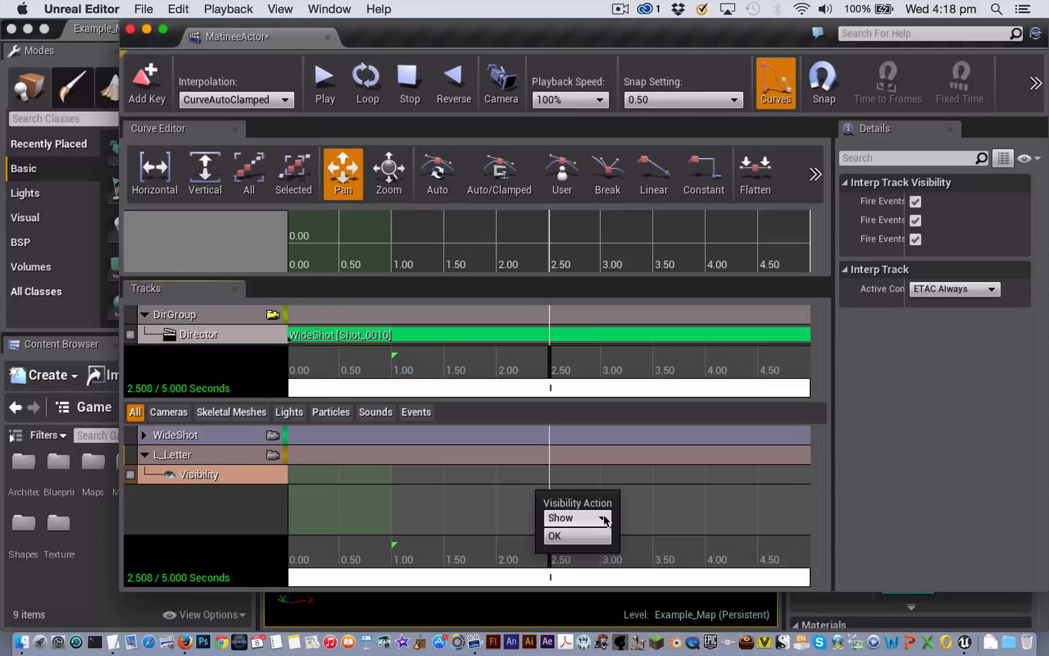
left_click(603, 517)
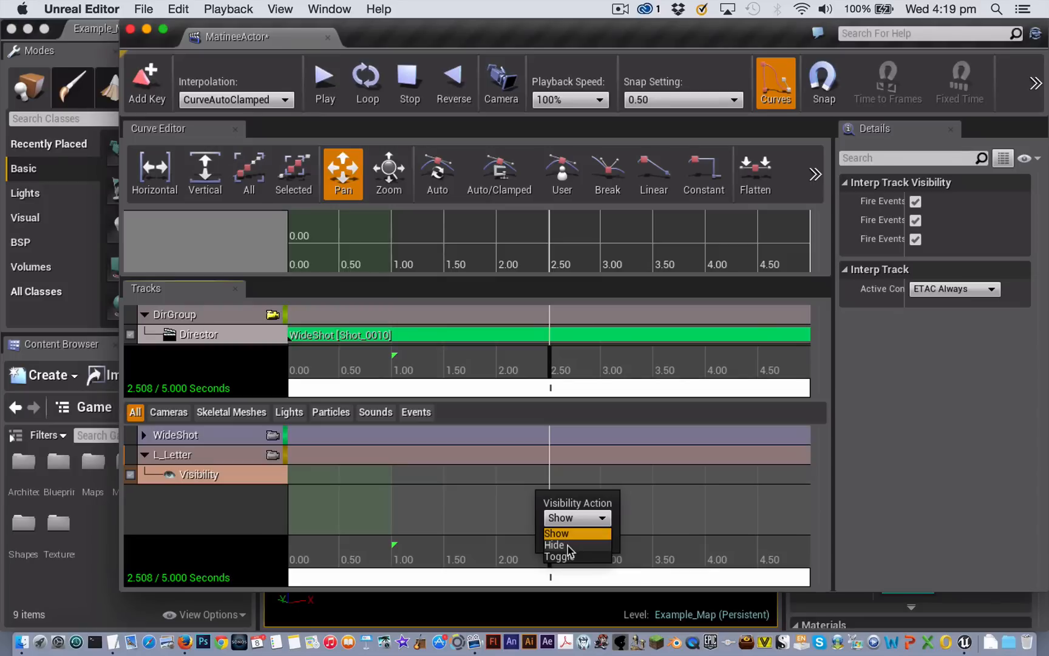
left_click(557, 533)
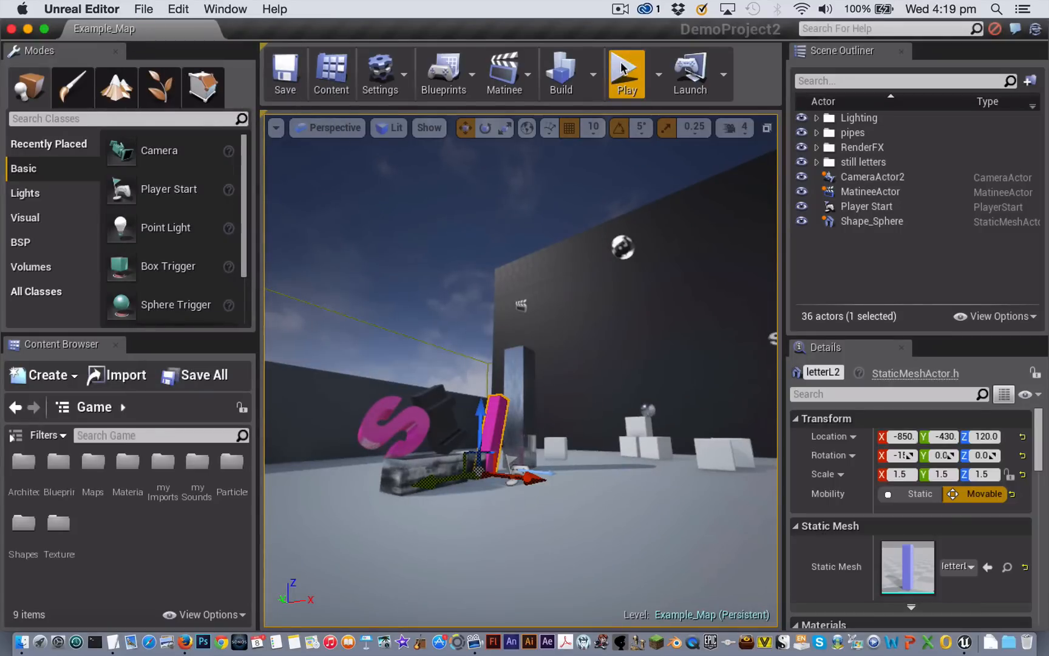
left_click(626, 70)
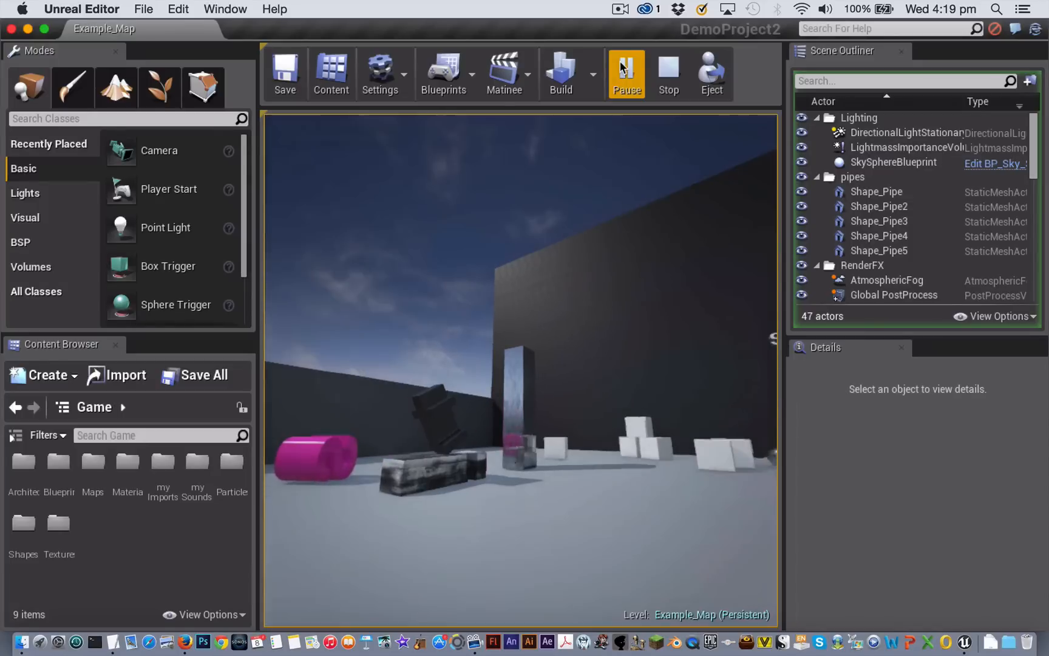
mouse_move(667, 72)
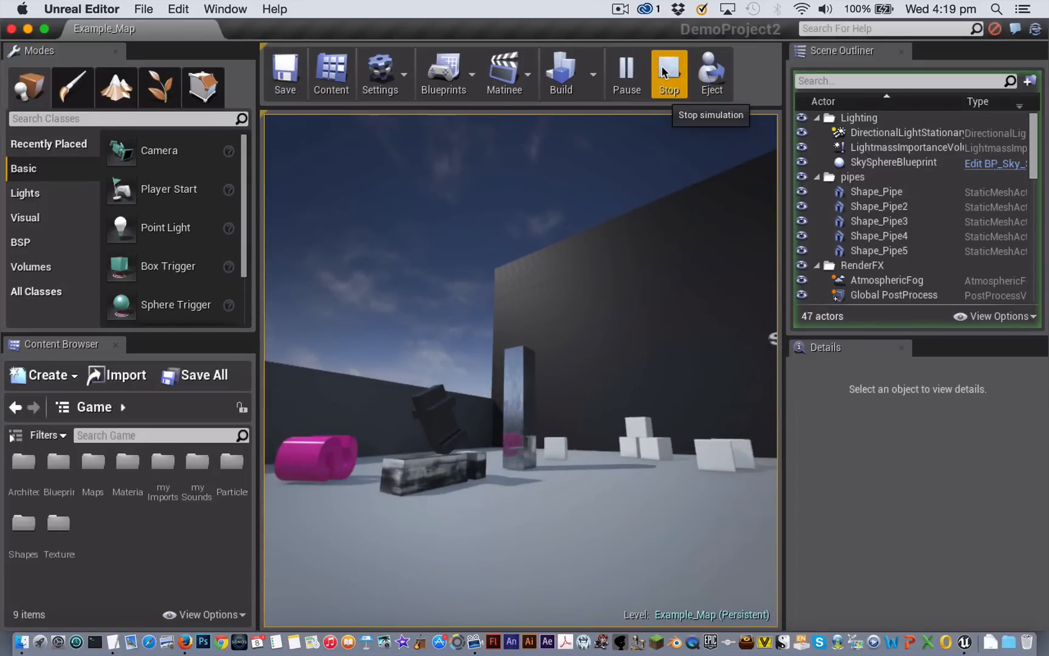
left_click(669, 72)
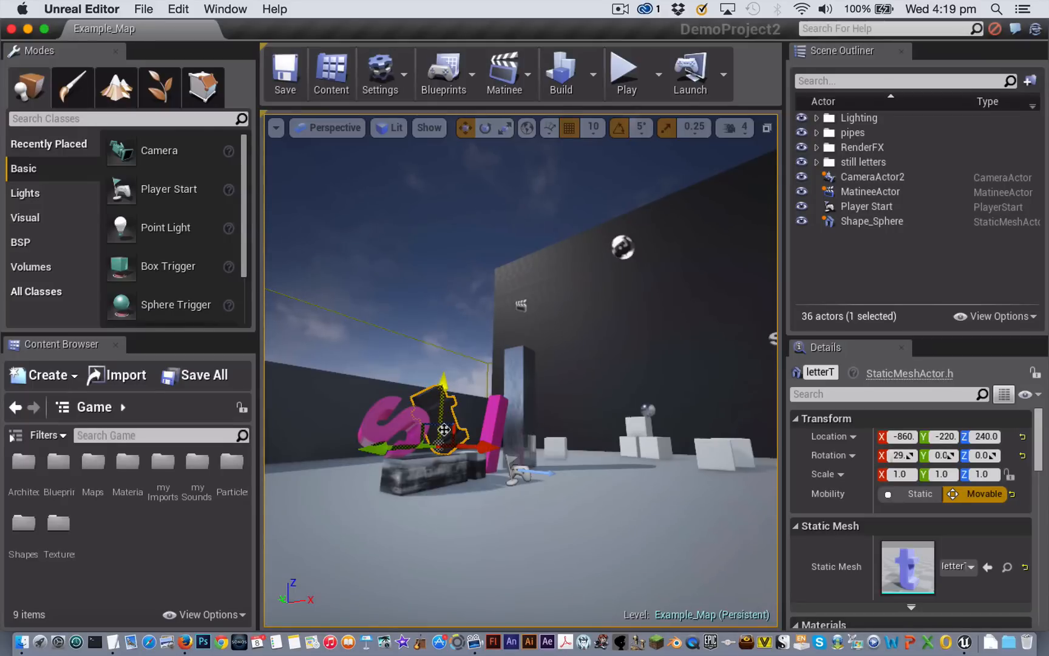
Step: Select MatineeActor in the Scene Outliner and open Matinee from its Details
left_click(870, 191)
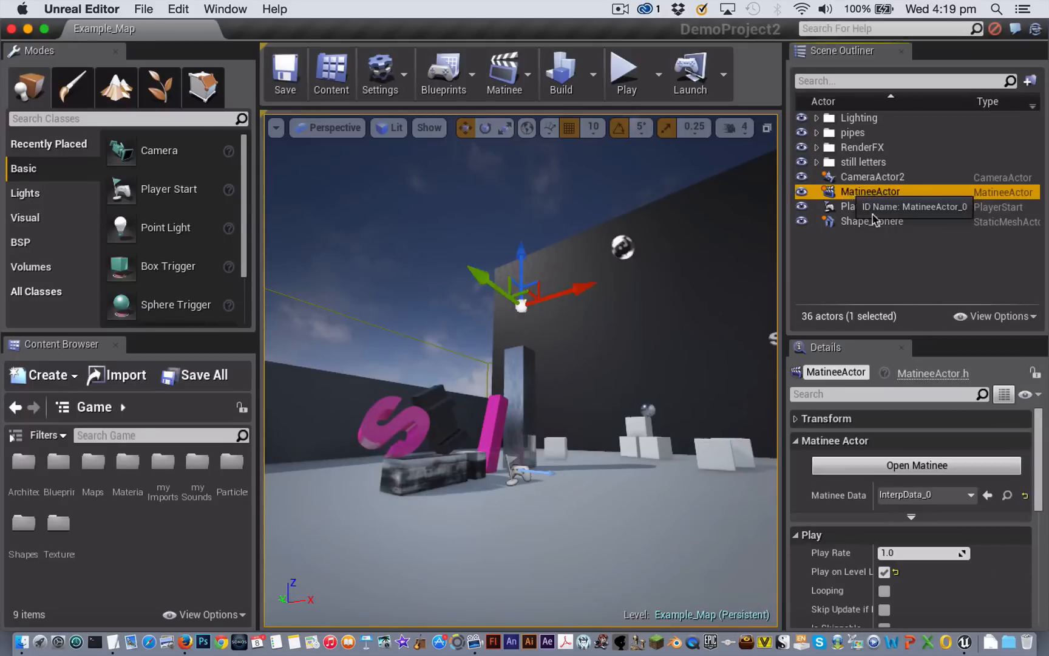
left_click(916, 465)
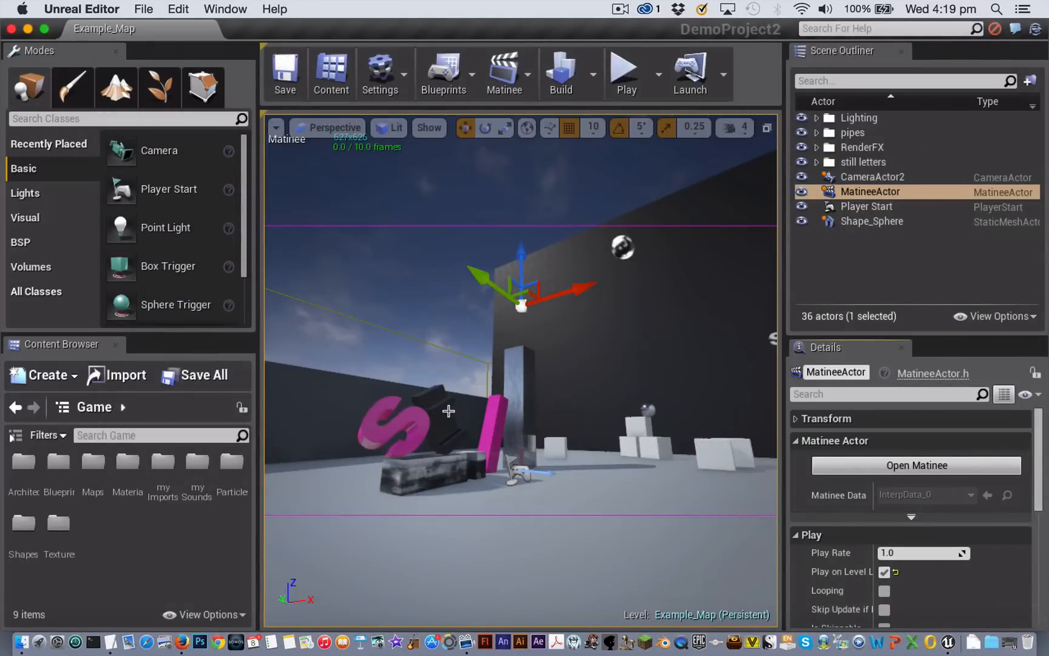
Step: Create a new empty Matinee group and name it T_Letter
left_click(916, 465)
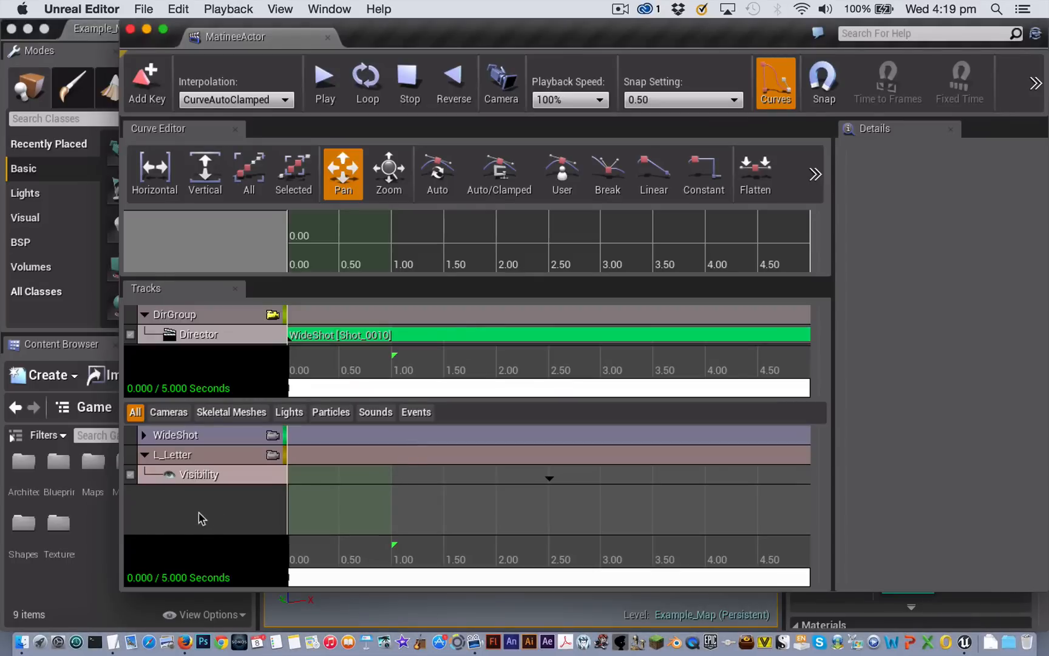
right_click(203, 518)
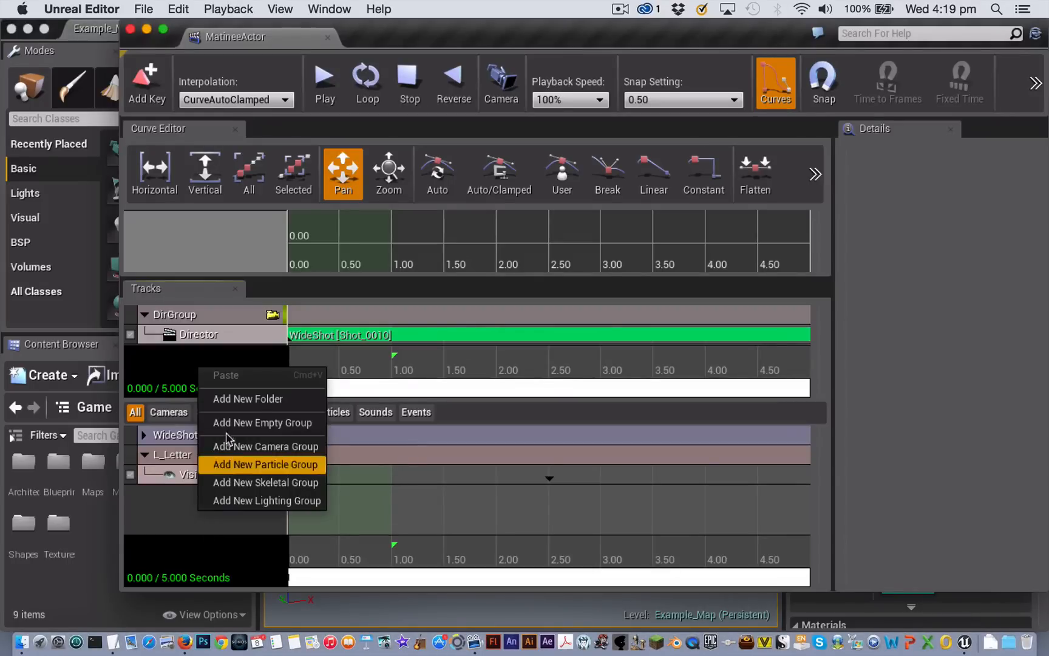
left_click(265, 464)
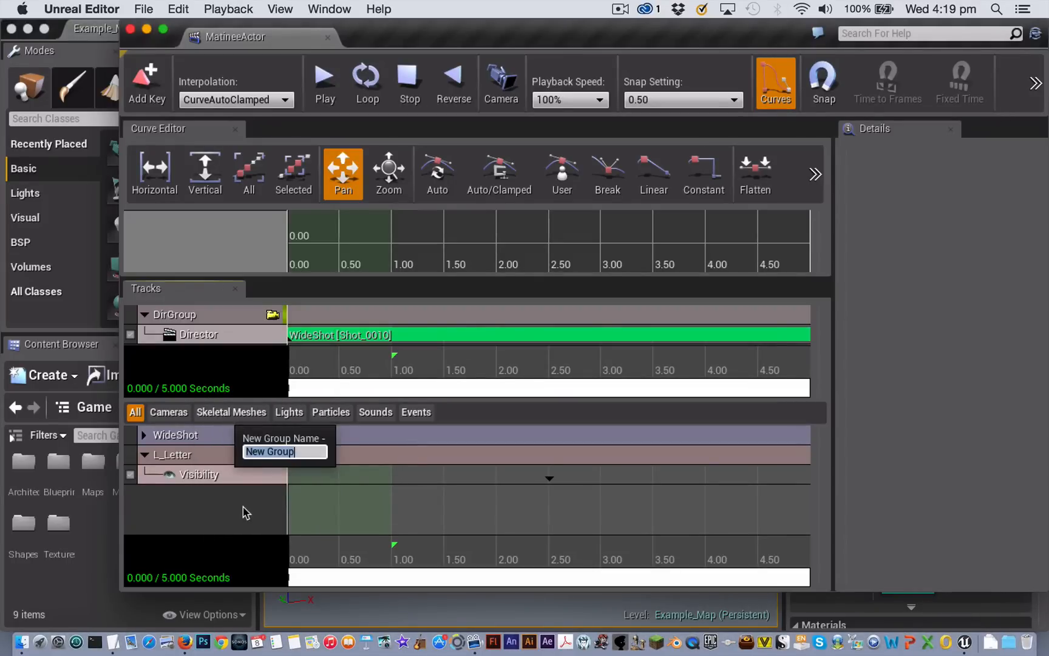
type("T L")
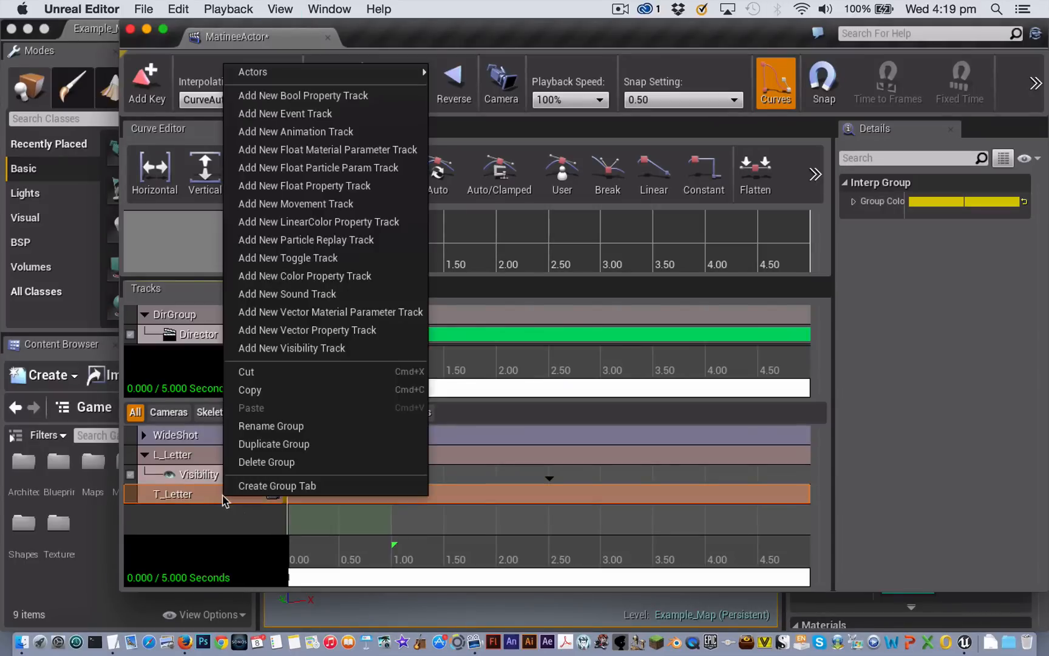
mouse_move(310, 240)
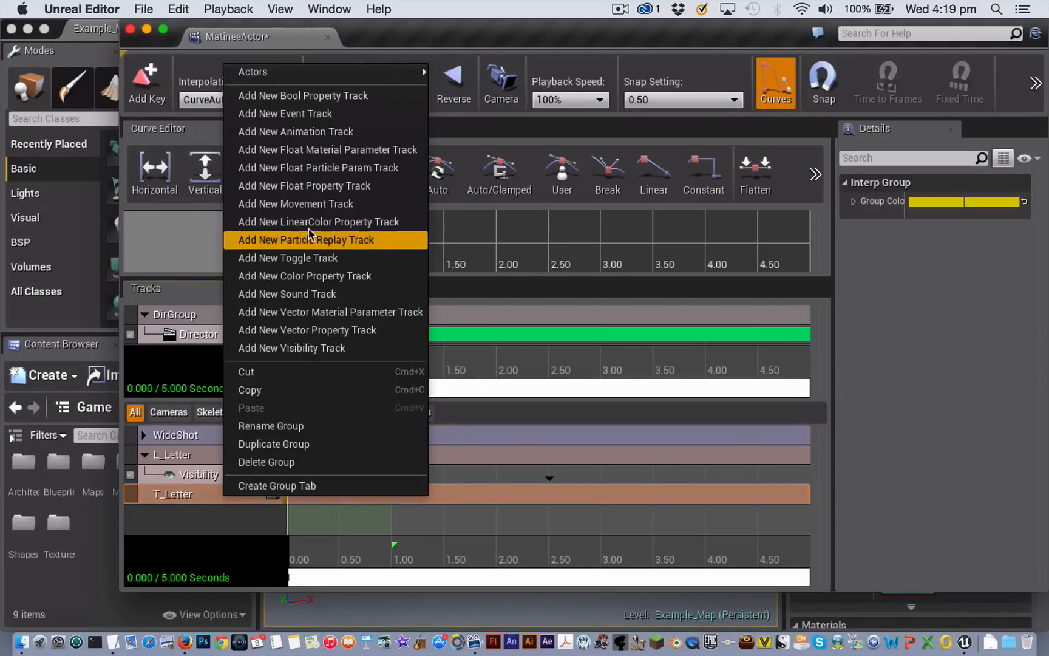
mouse_move(312, 204)
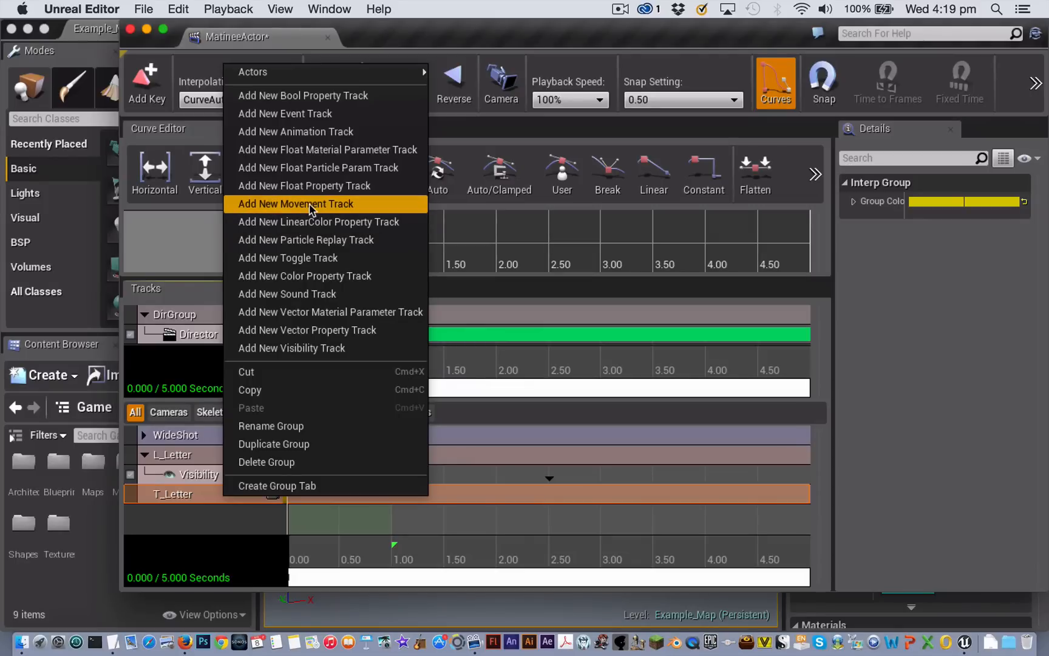
Step: Add a Movement track to the T_Letter group
left_click(295, 204)
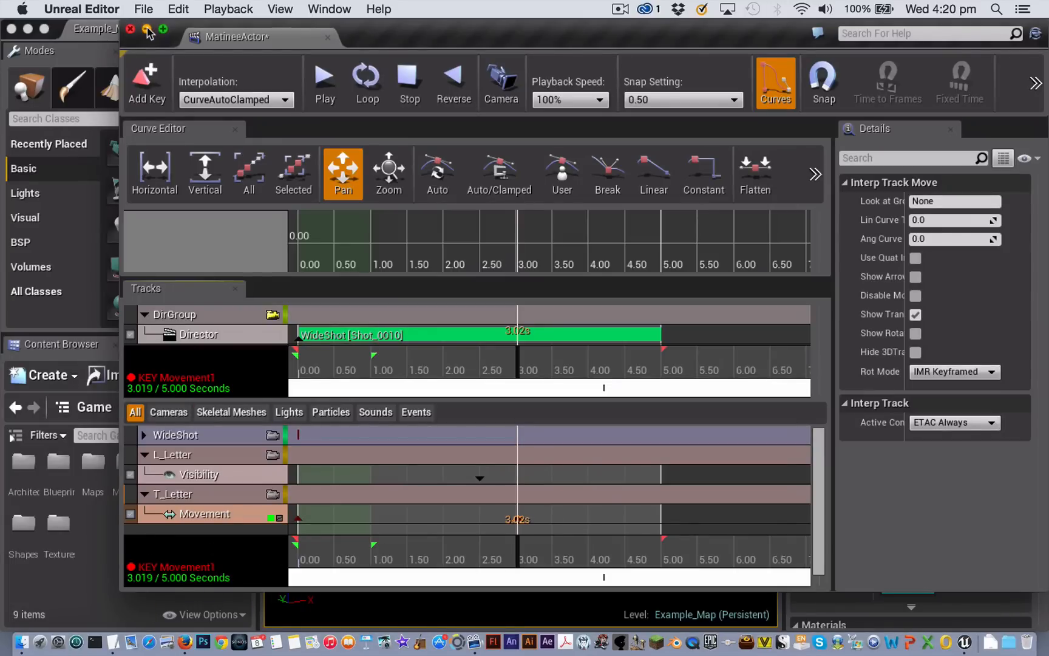
Step: Minimize Matinee and drag the letter T up onto the tall pillar's top
left_click(131, 33)
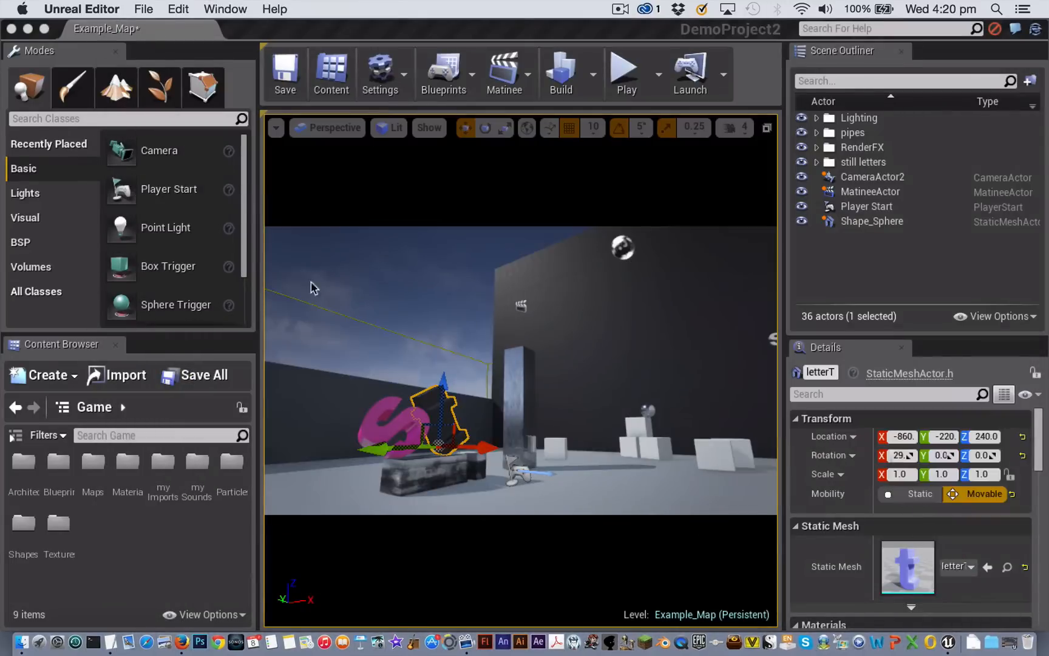
left_click_drag(442, 415, 441, 384)
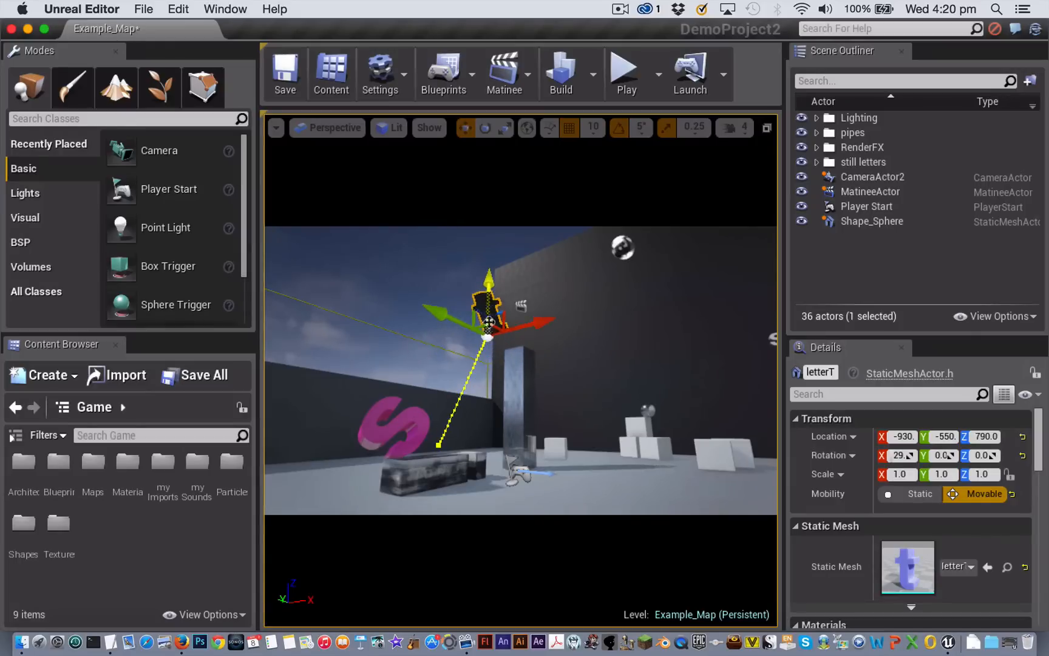
left_click_drag(492, 324, 488, 328)
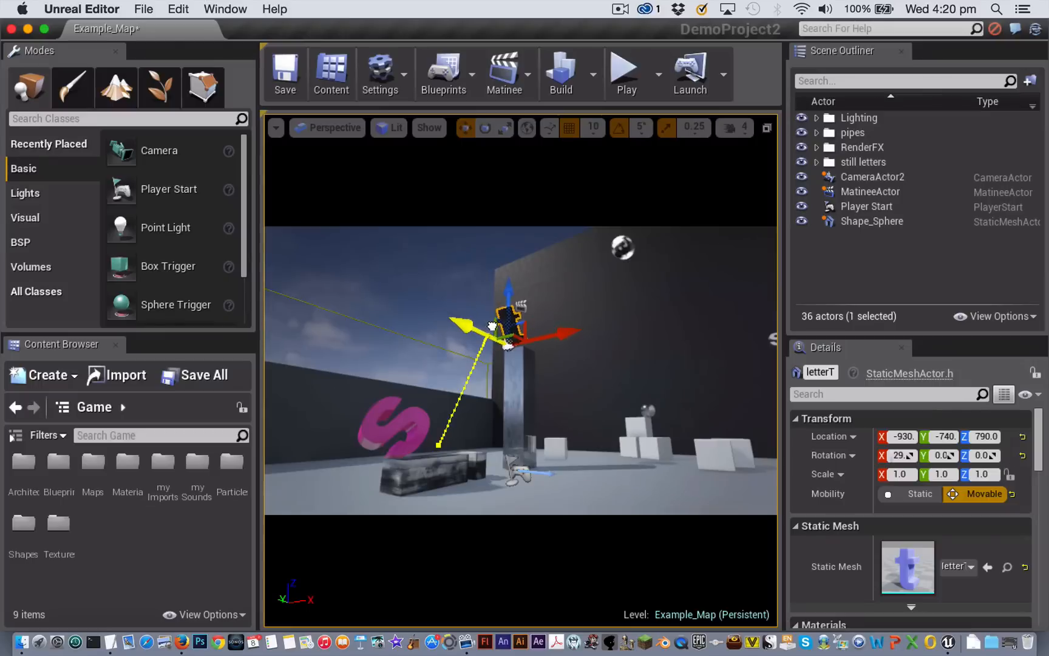
left_click_drag(460, 327, 439, 440)
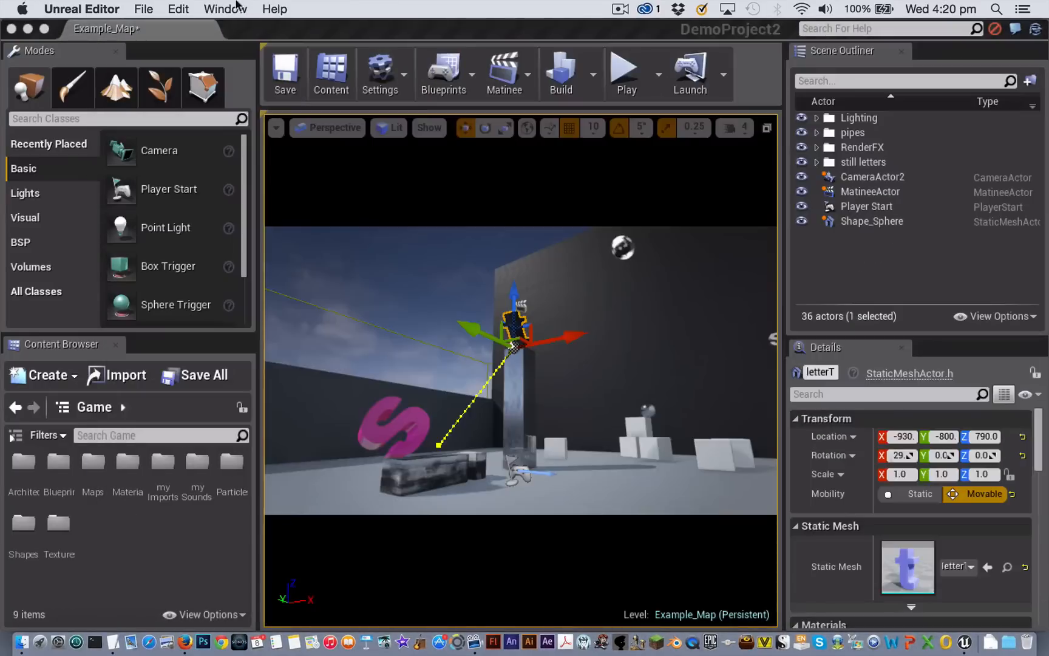
mouse_move(626, 71)
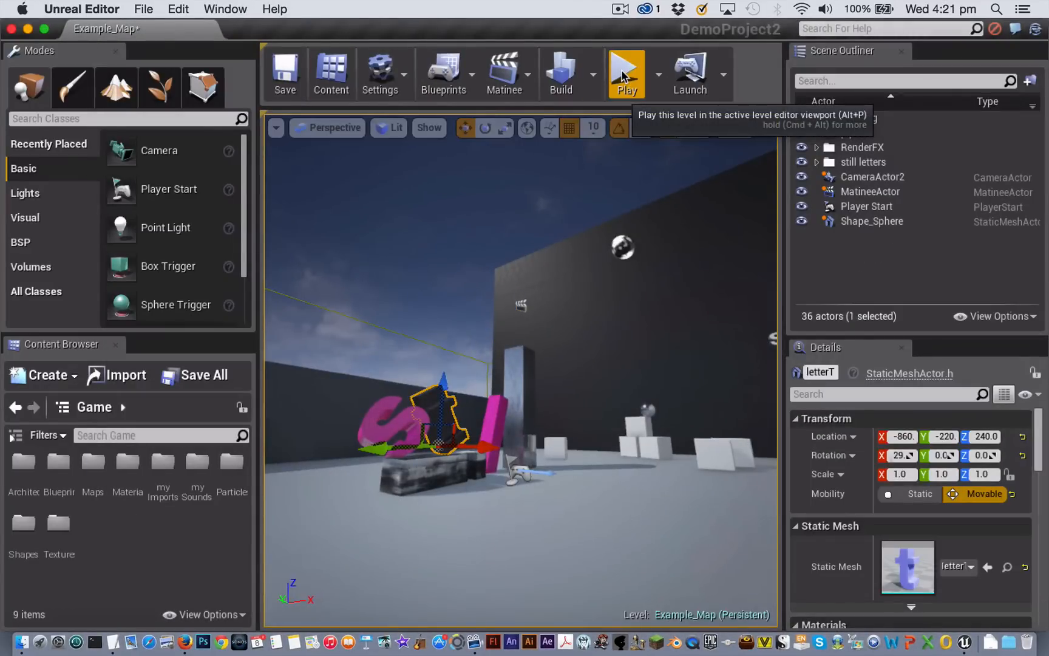
left_click(626, 73)
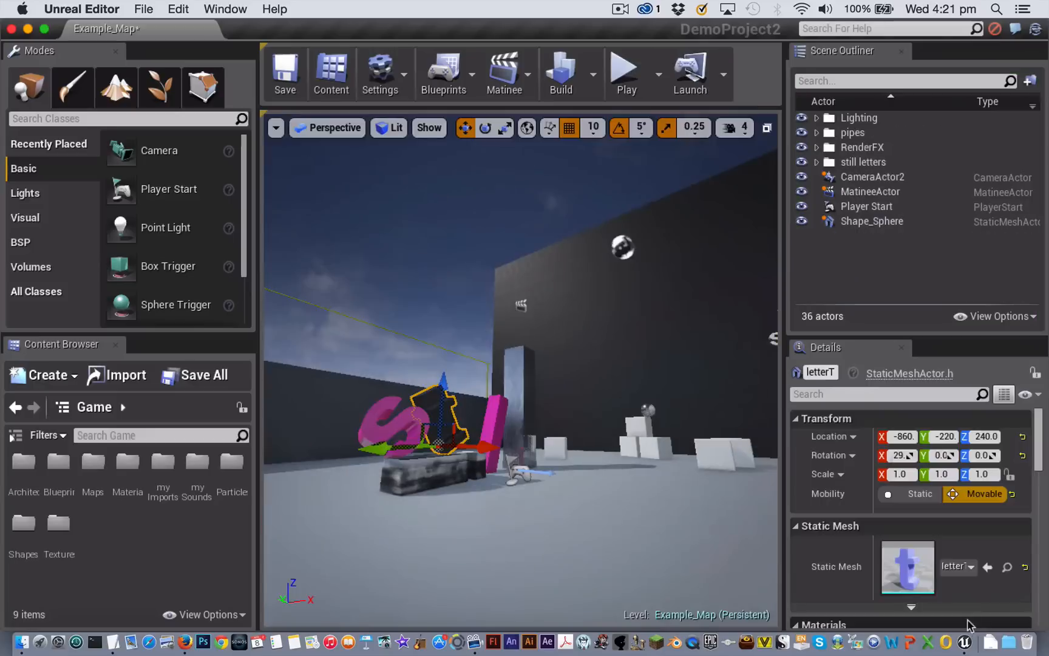
left_click(870, 191)
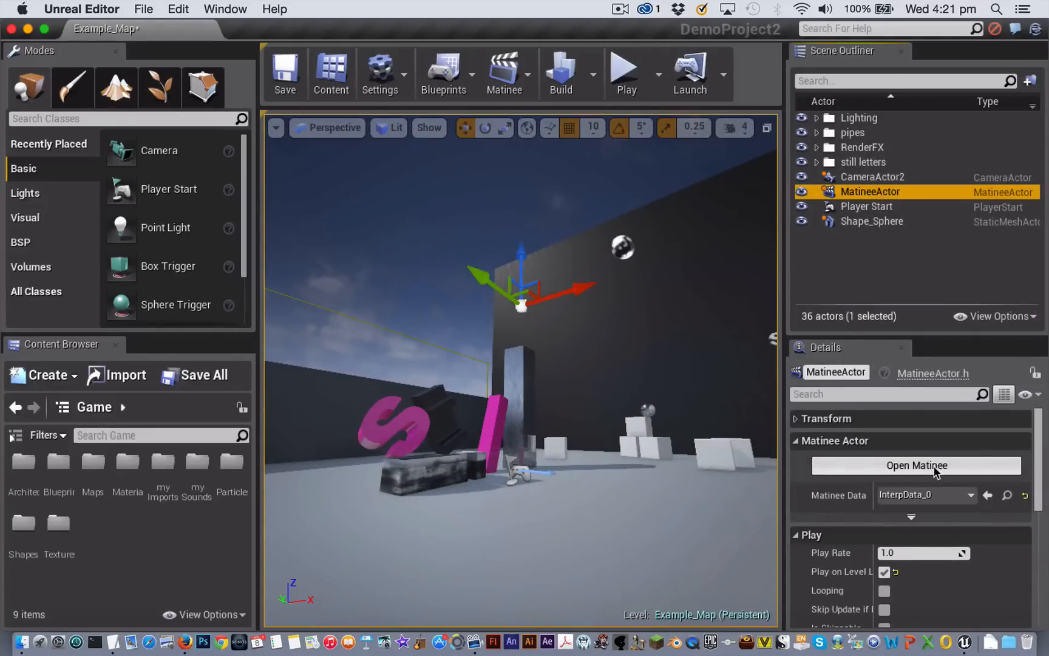
Step: Reopen Matinee, move the playhead to 1.5 seconds, then minimize the window
left_click(916, 465)
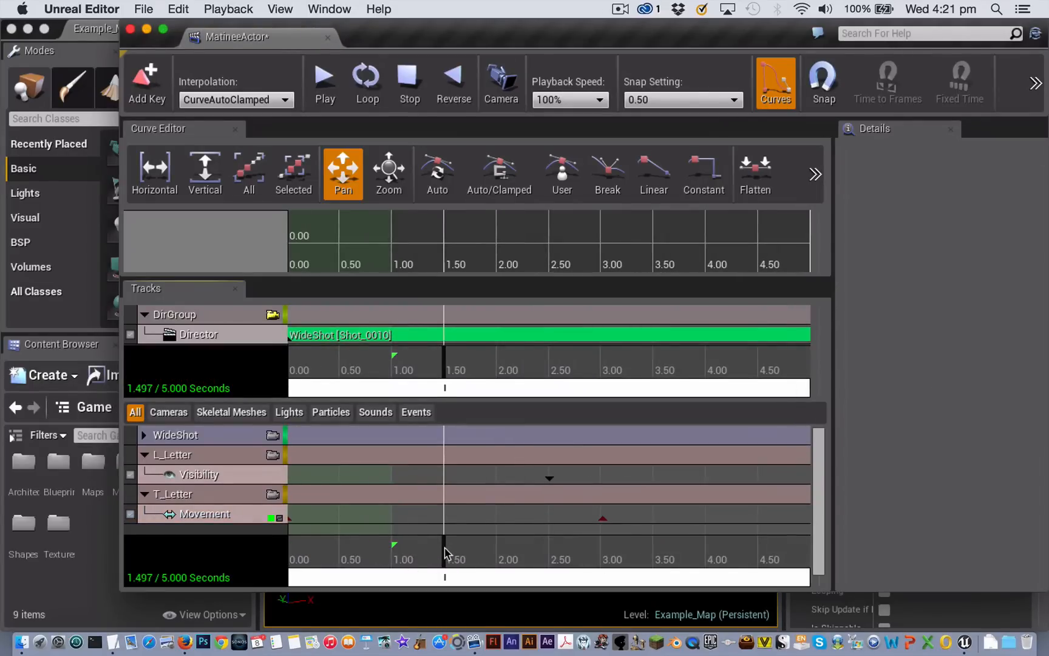
left_click(205, 513)
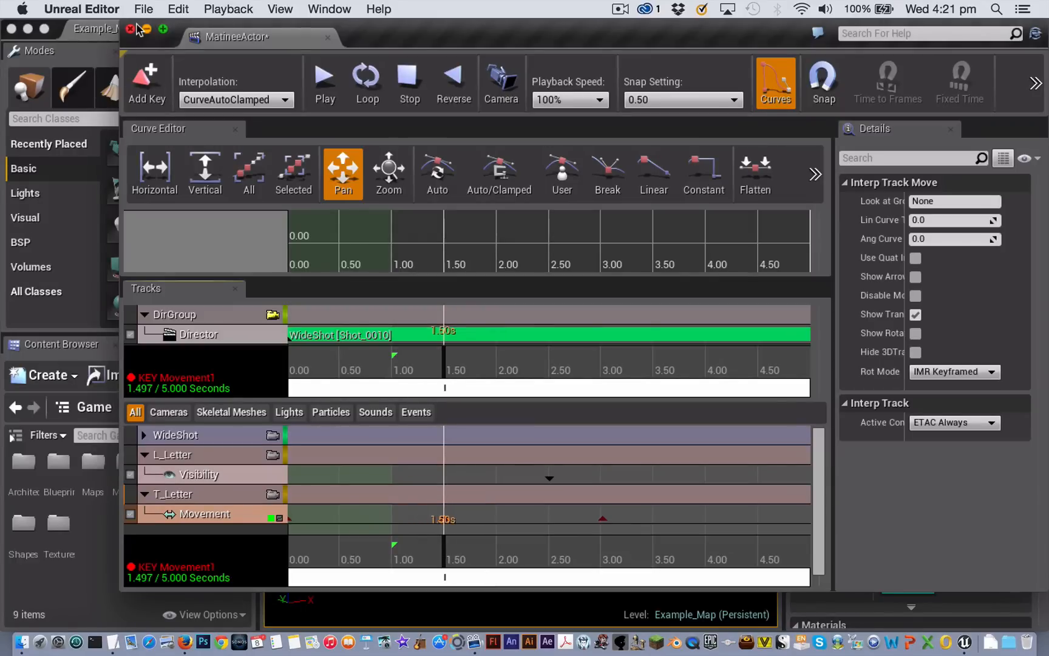
left_click(134, 28)
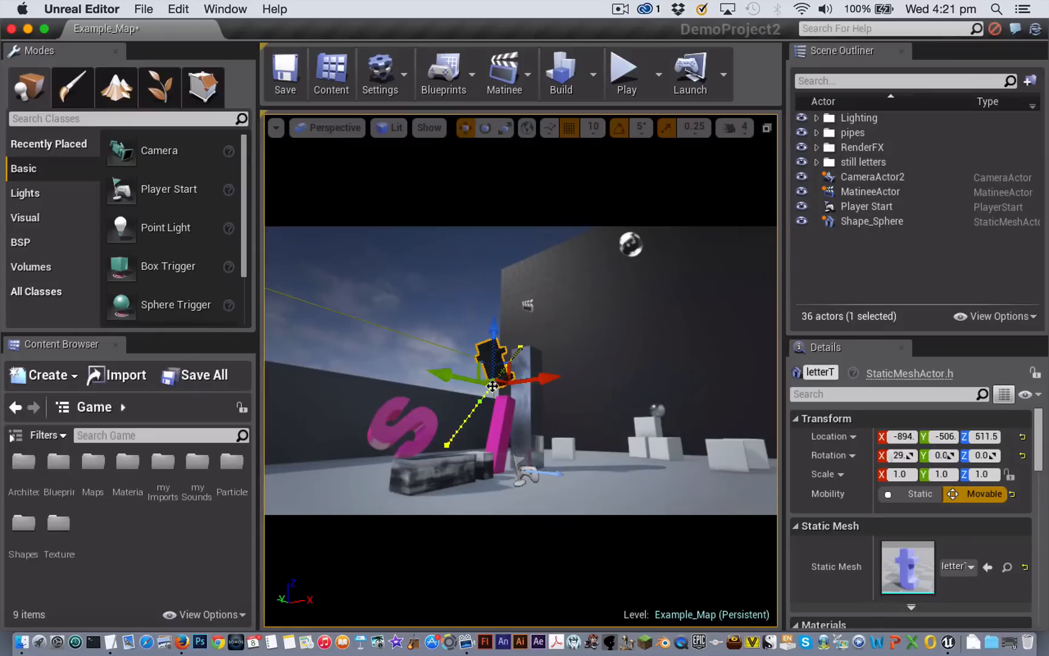
Step: Drag the letter T higher at the 1.5-second key to curve its path
left_click_drag(493, 385, 454, 356)
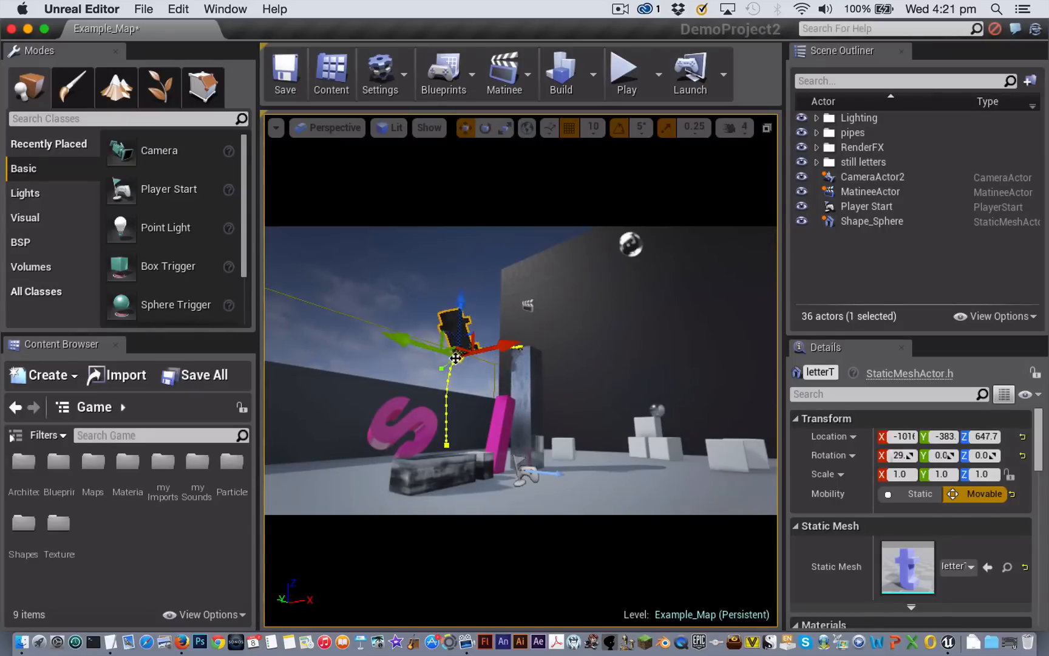
left_click_drag(457, 356, 441, 346)
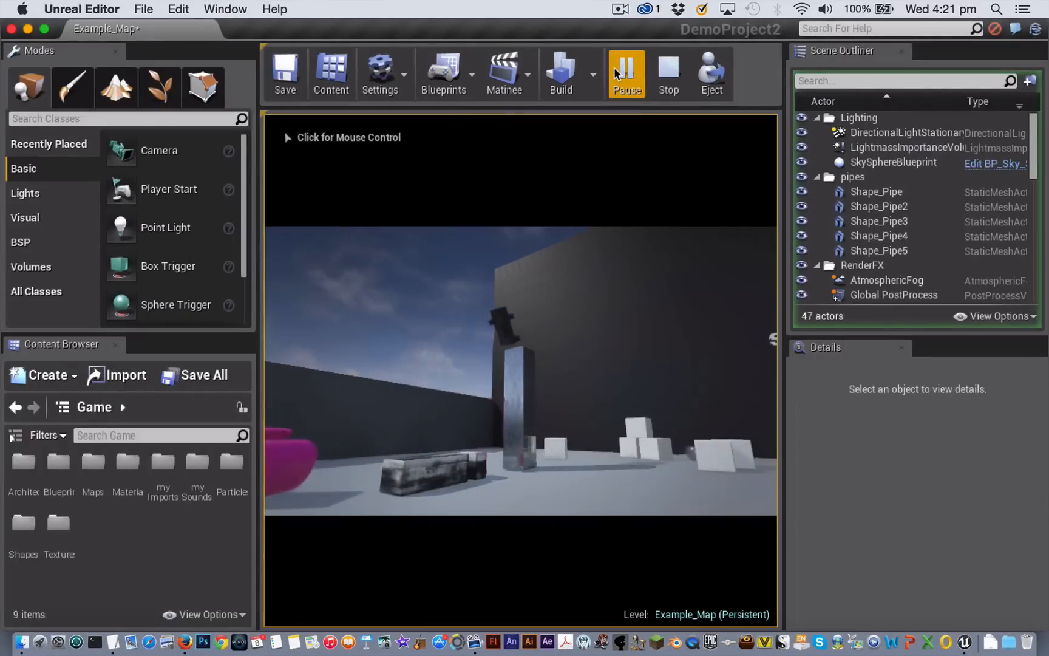
mouse_move(672, 71)
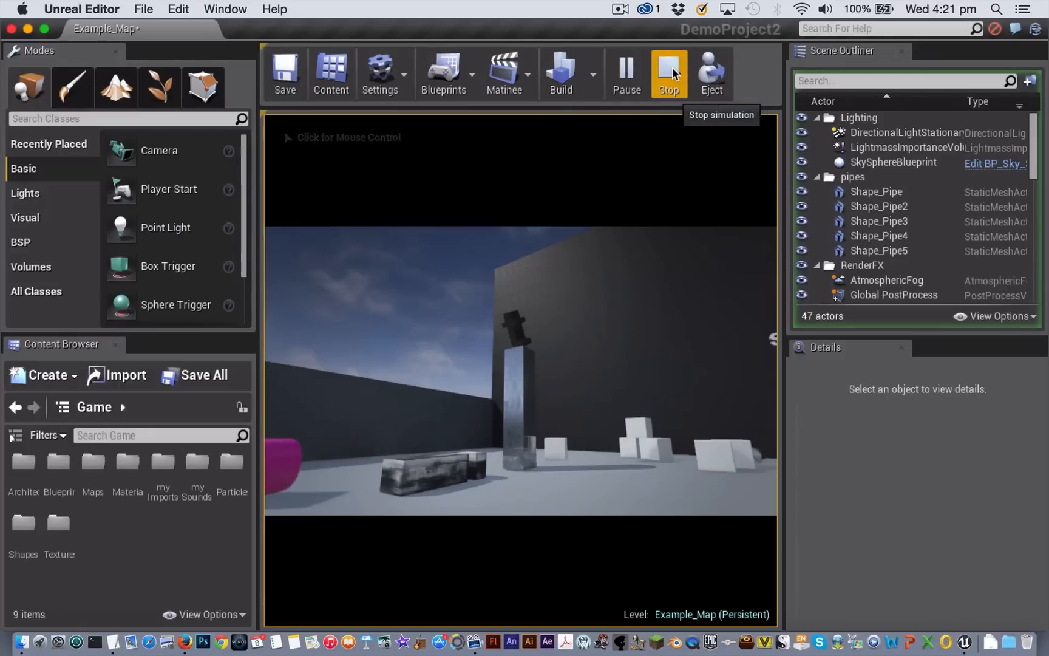
Step: Stop the test run and reopen the Matinee sequence for the T's movement track
left_click(669, 66)
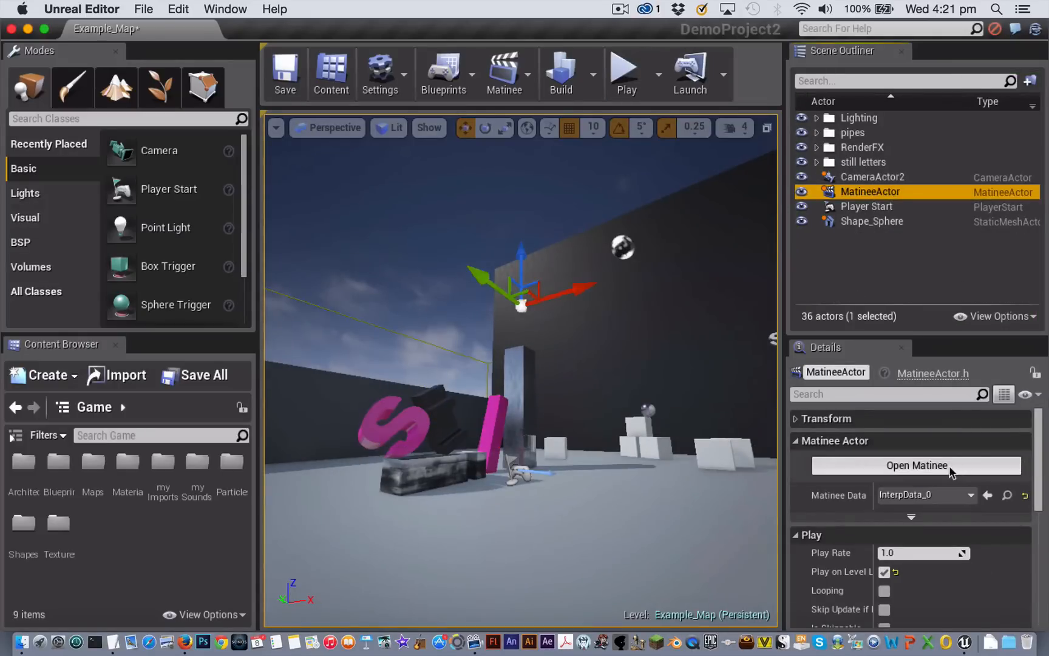
left_click(916, 465)
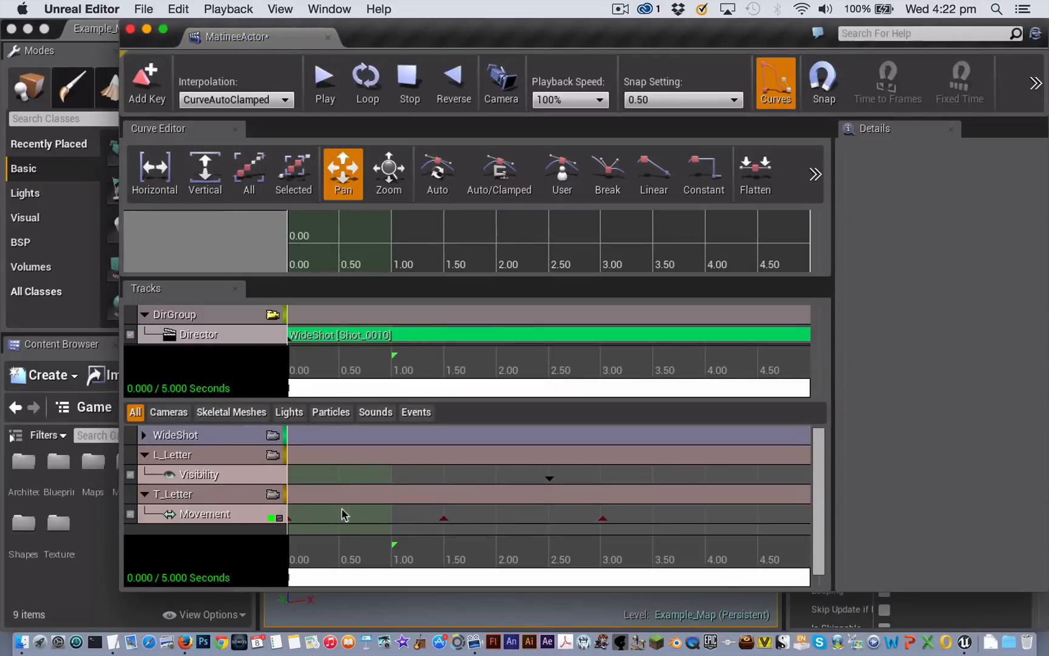
mouse_move(464, 525)
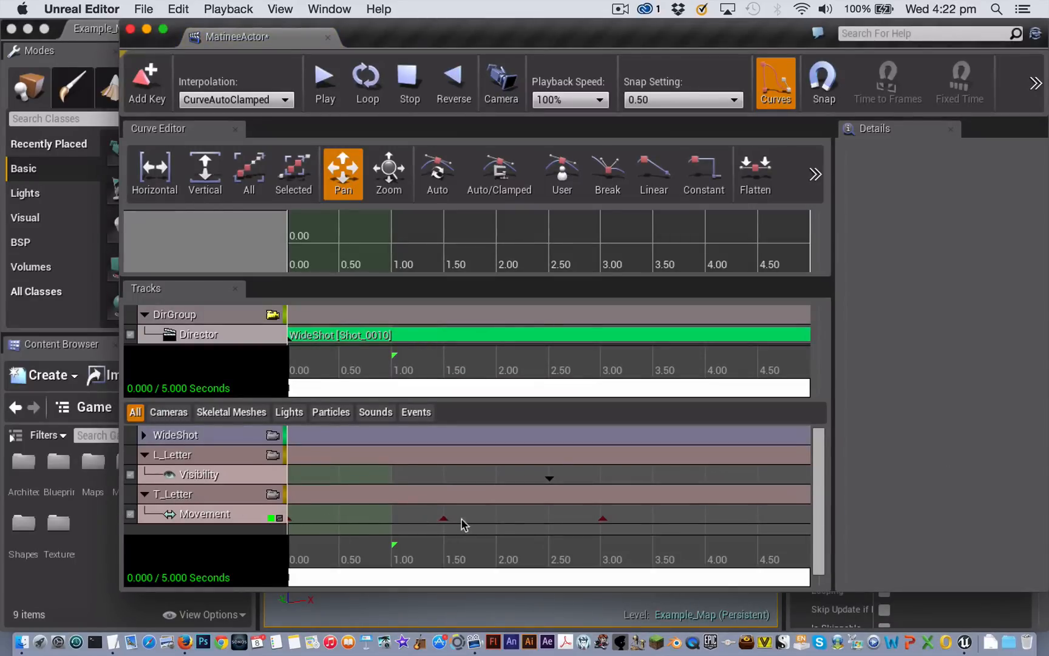
mouse_move(551, 526)
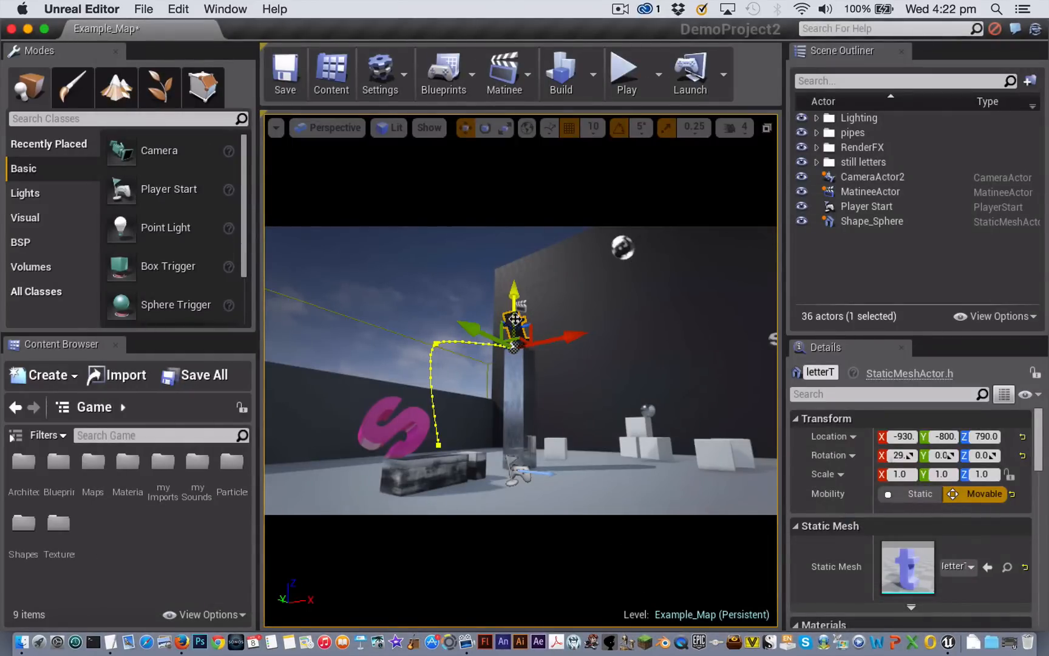
Step: Raise the T's end key above the pillar and push its 1.5 s midpoint outward to arch the path
left_click_drag(514, 310, 514, 271)
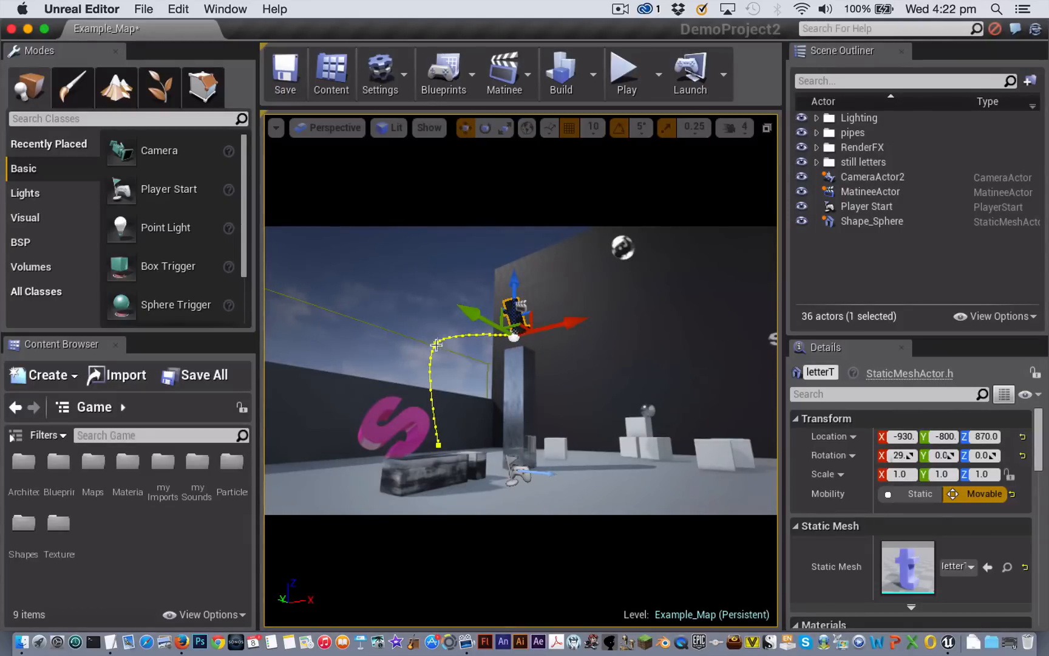
mouse_move(457, 334)
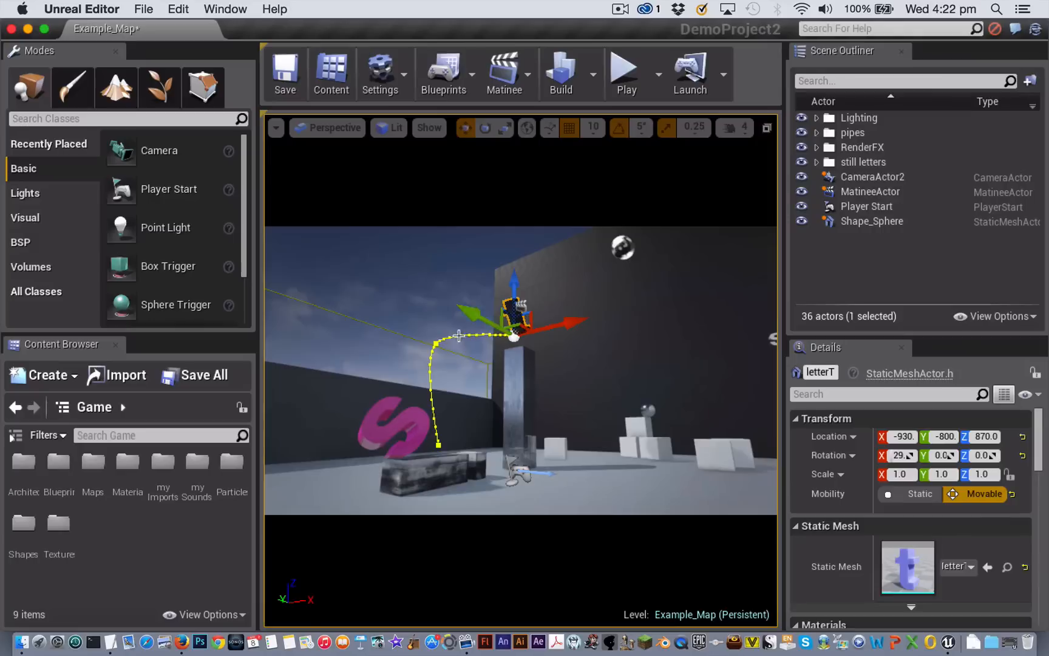
left_click_drag(512, 335, 438, 341)
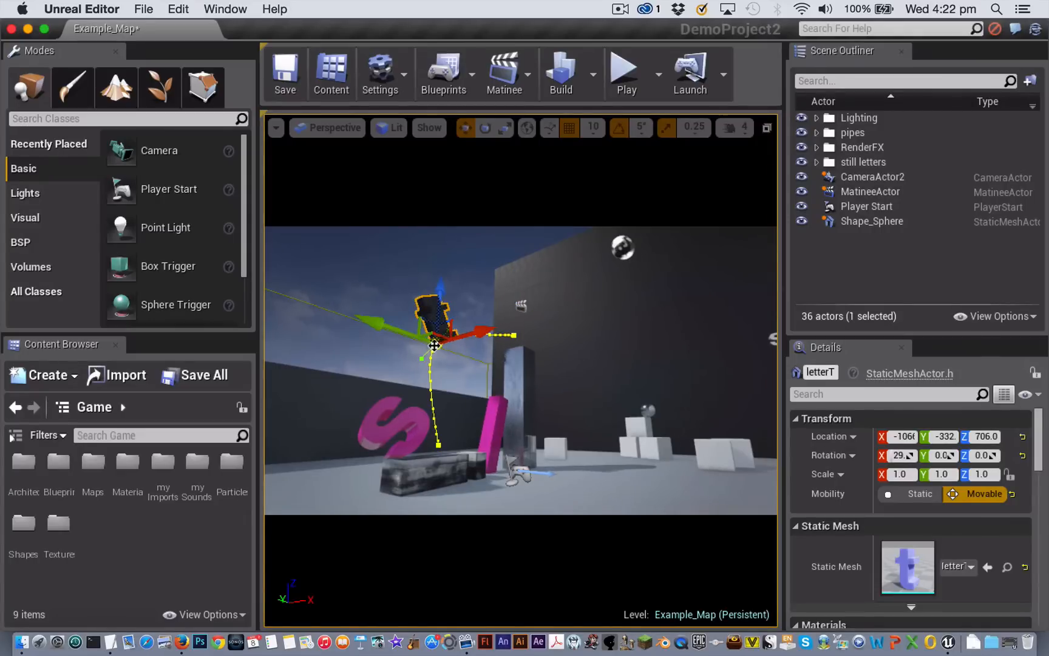
left_click_drag(433, 345, 412, 335)
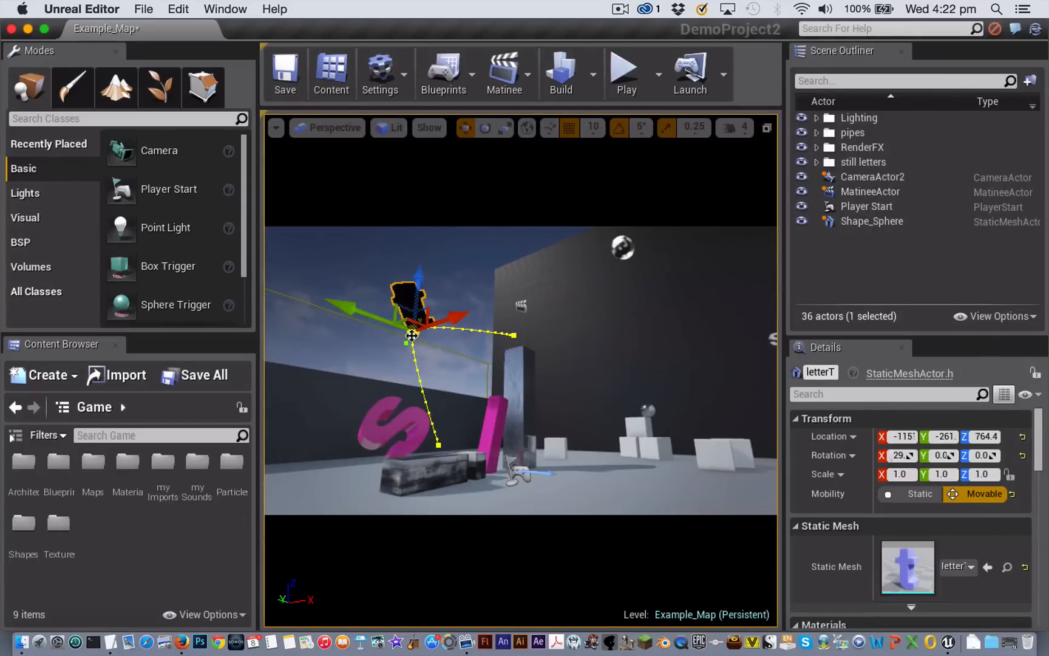